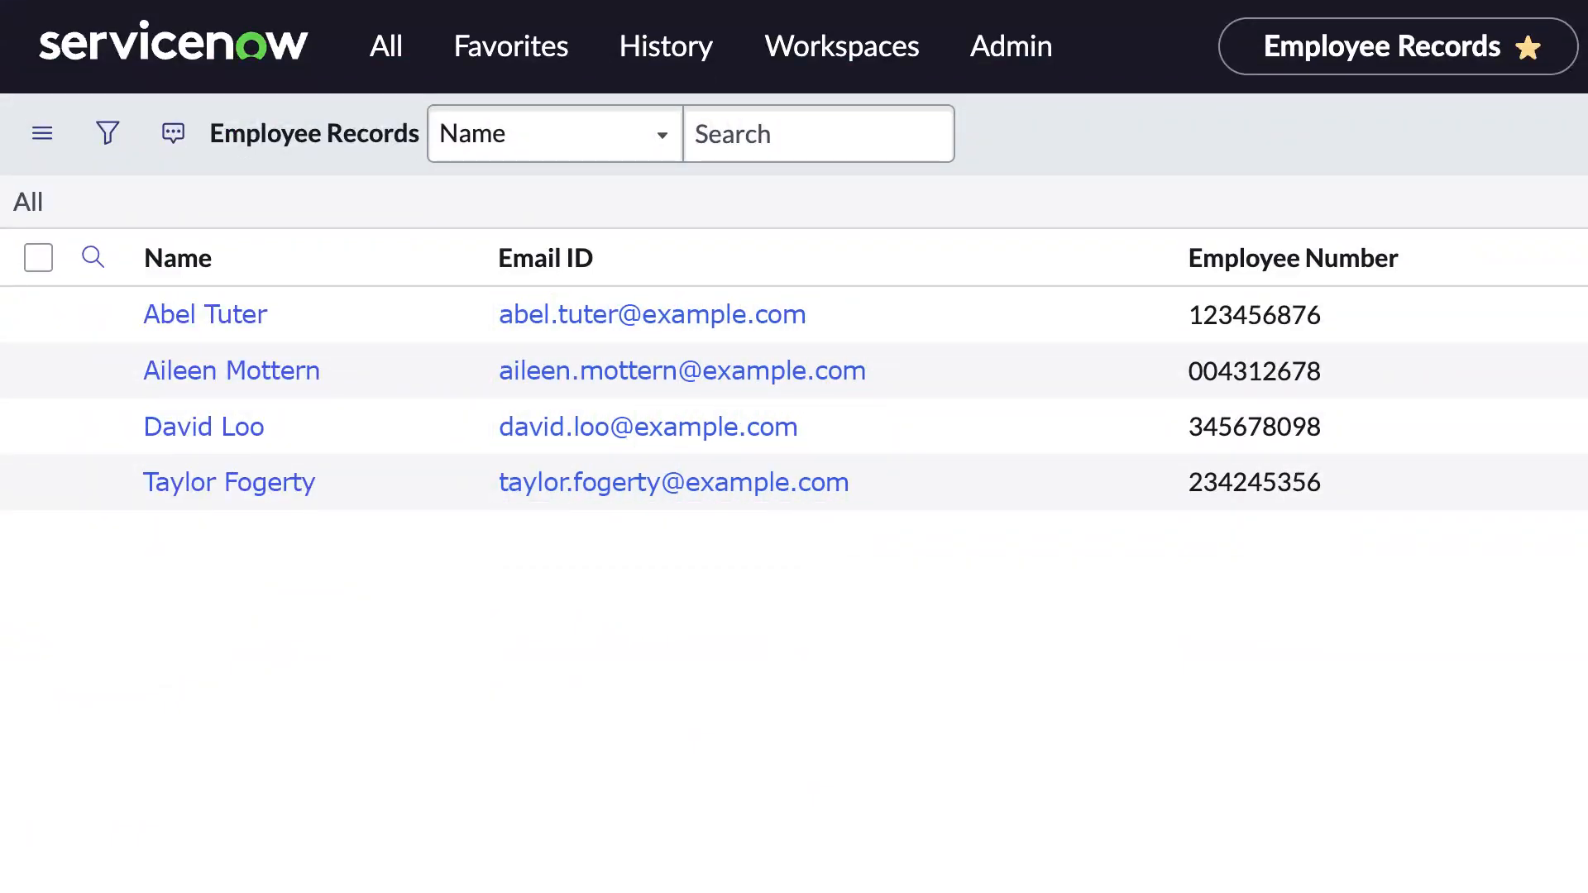
Step: Open the Data Privacy Anonymization tab, which lists two published policies and one job
{"action": "left_click", "coordinate": [42, 132]}
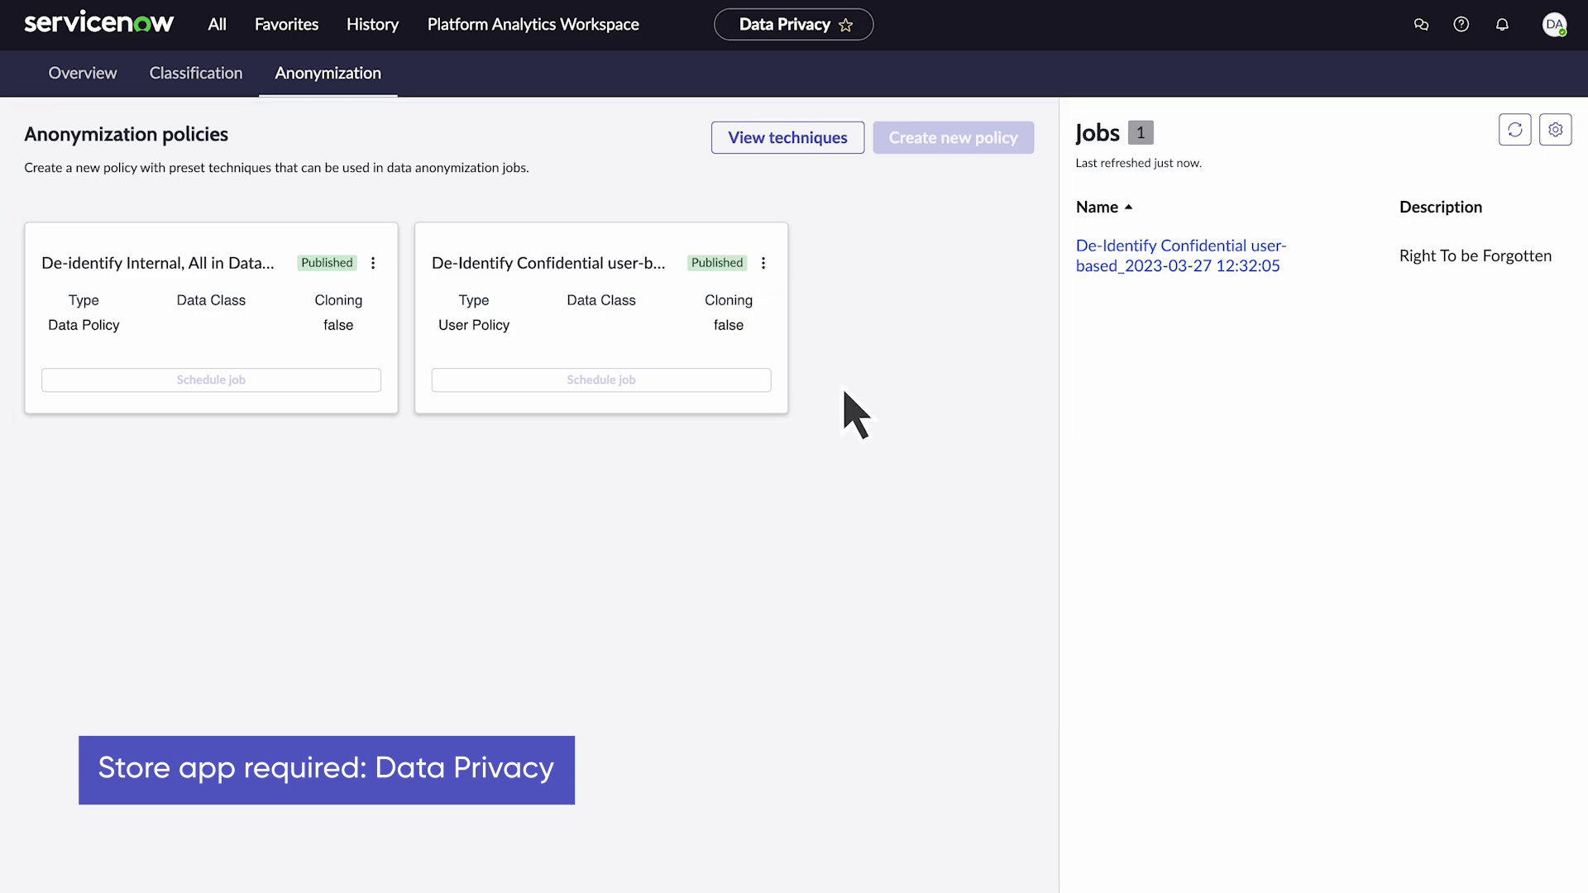
{"action": "left_click", "coordinate": [1557, 24]}
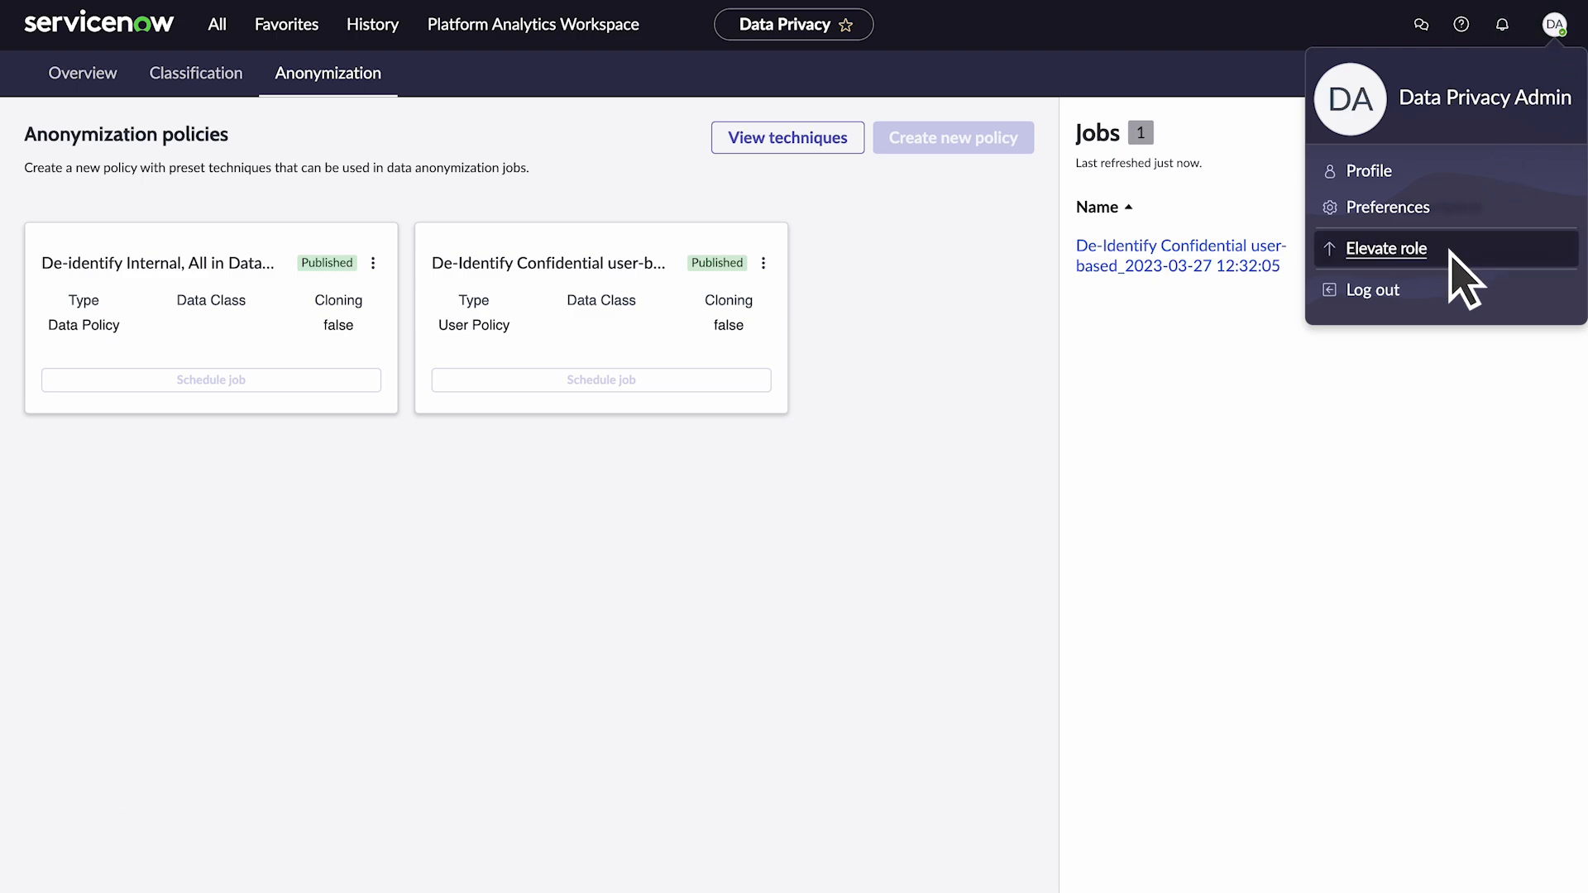
Step: Elevate the current session with the data_privacy_admin role
{"action": "left_click", "coordinate": [1384, 248]}
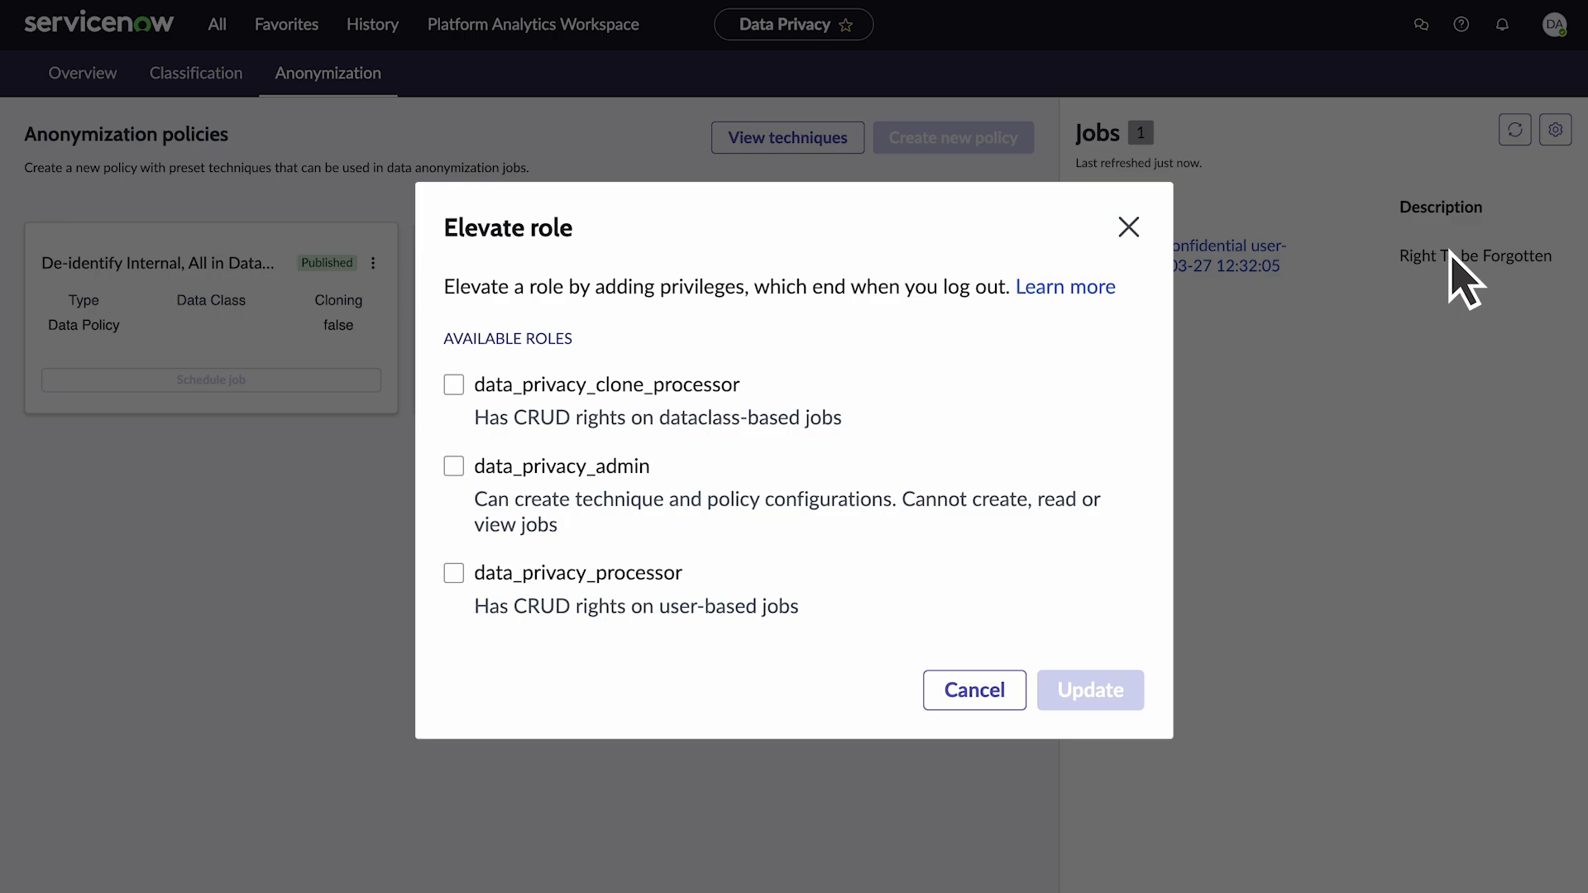
{"action": "left_click", "coordinate": [454, 466]}
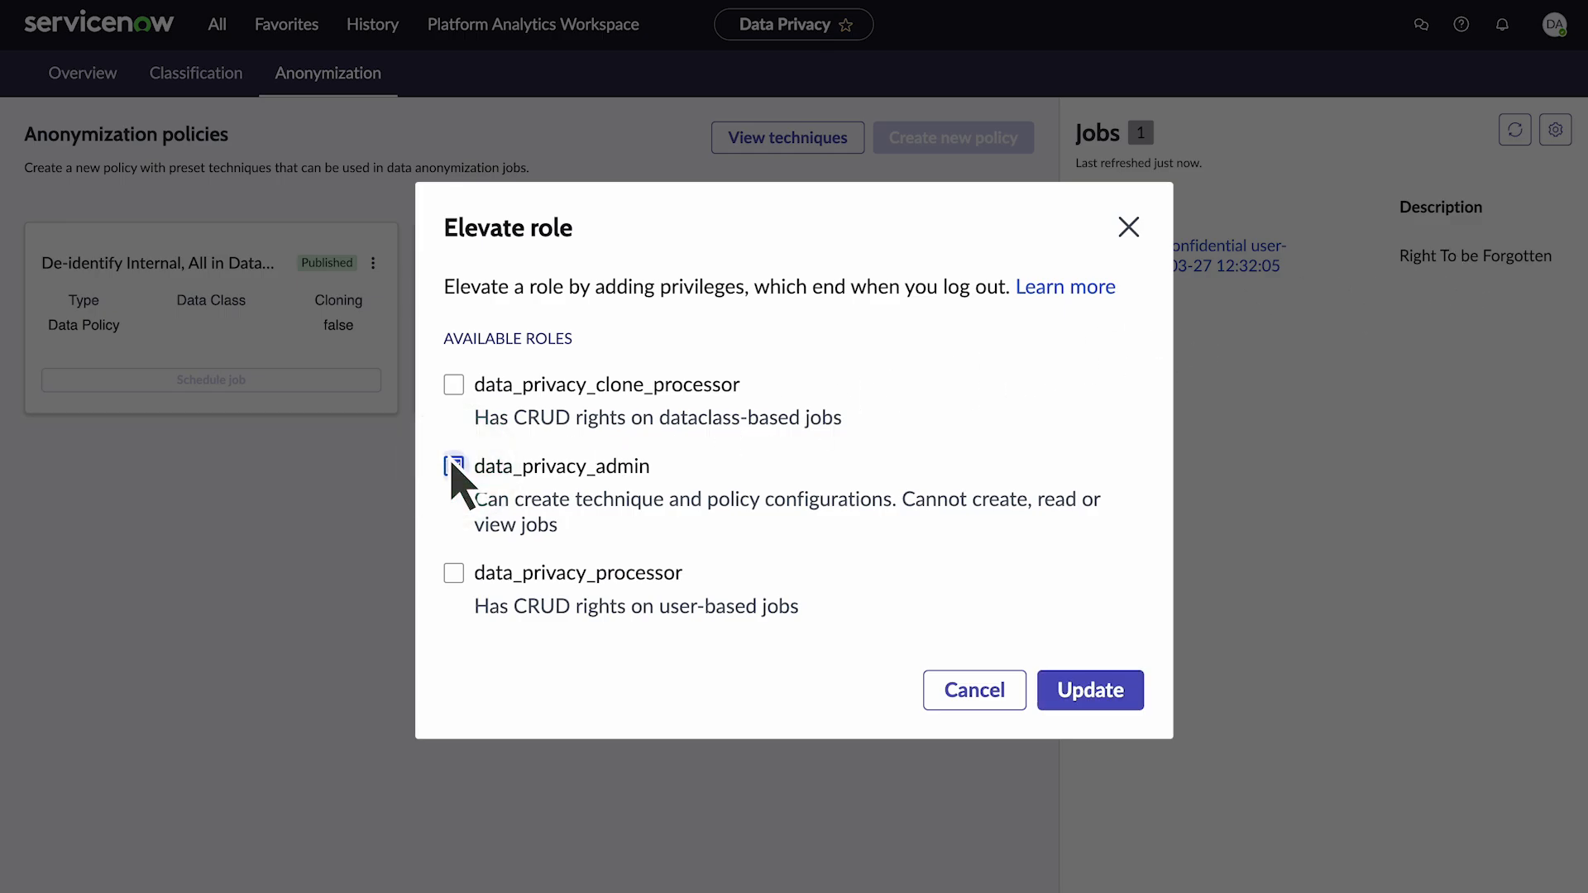
{"action": "left_click", "coordinate": [1090, 690]}
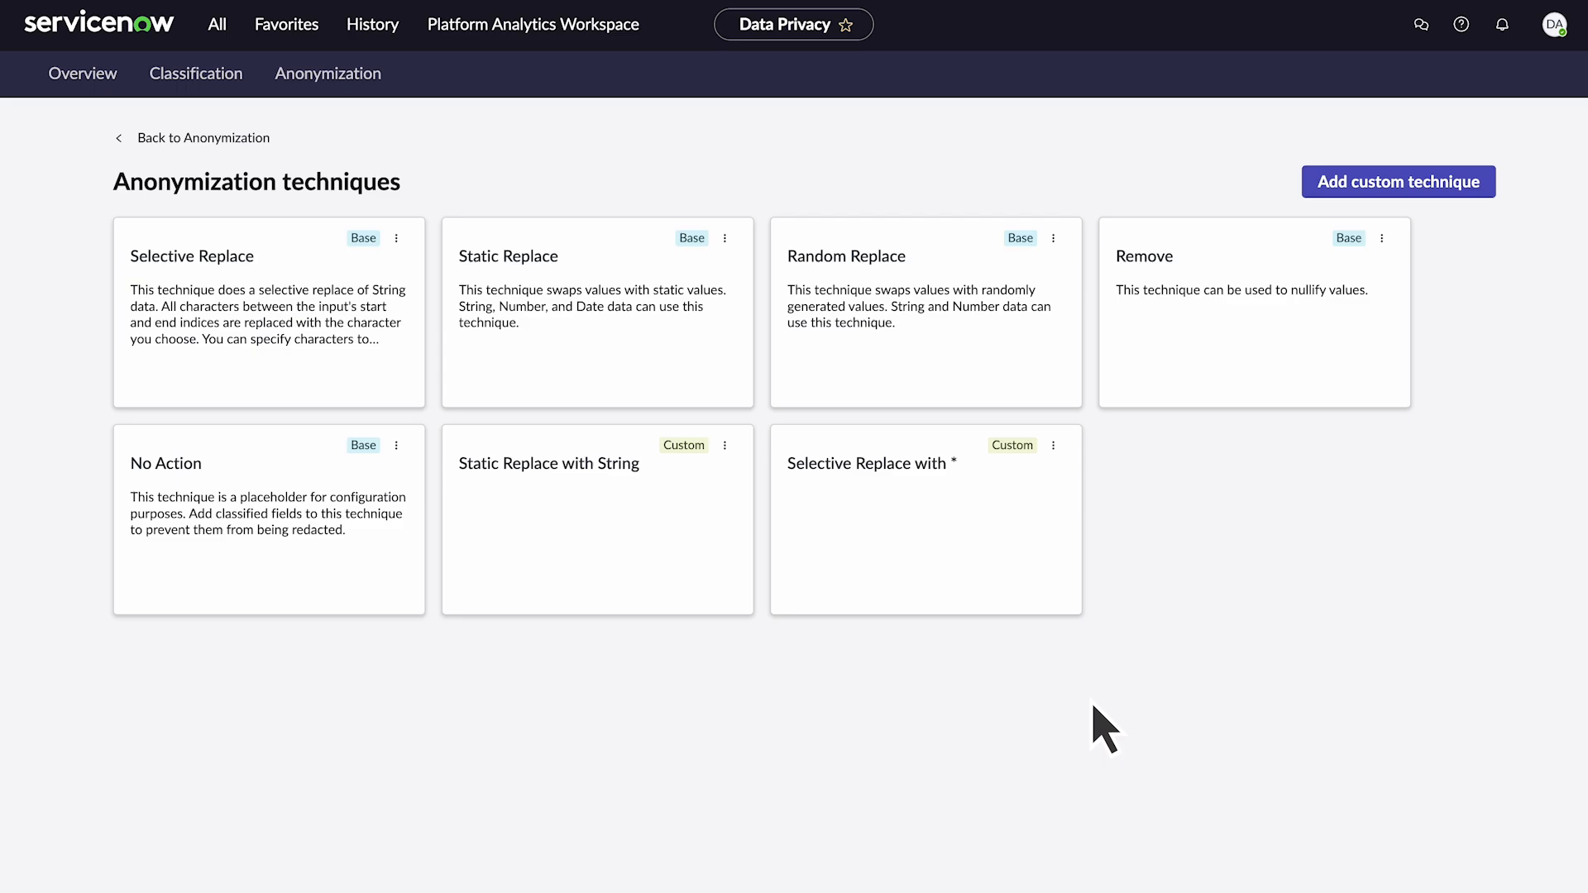
{"action": "mouse_move", "coordinate": [1411, 218]}
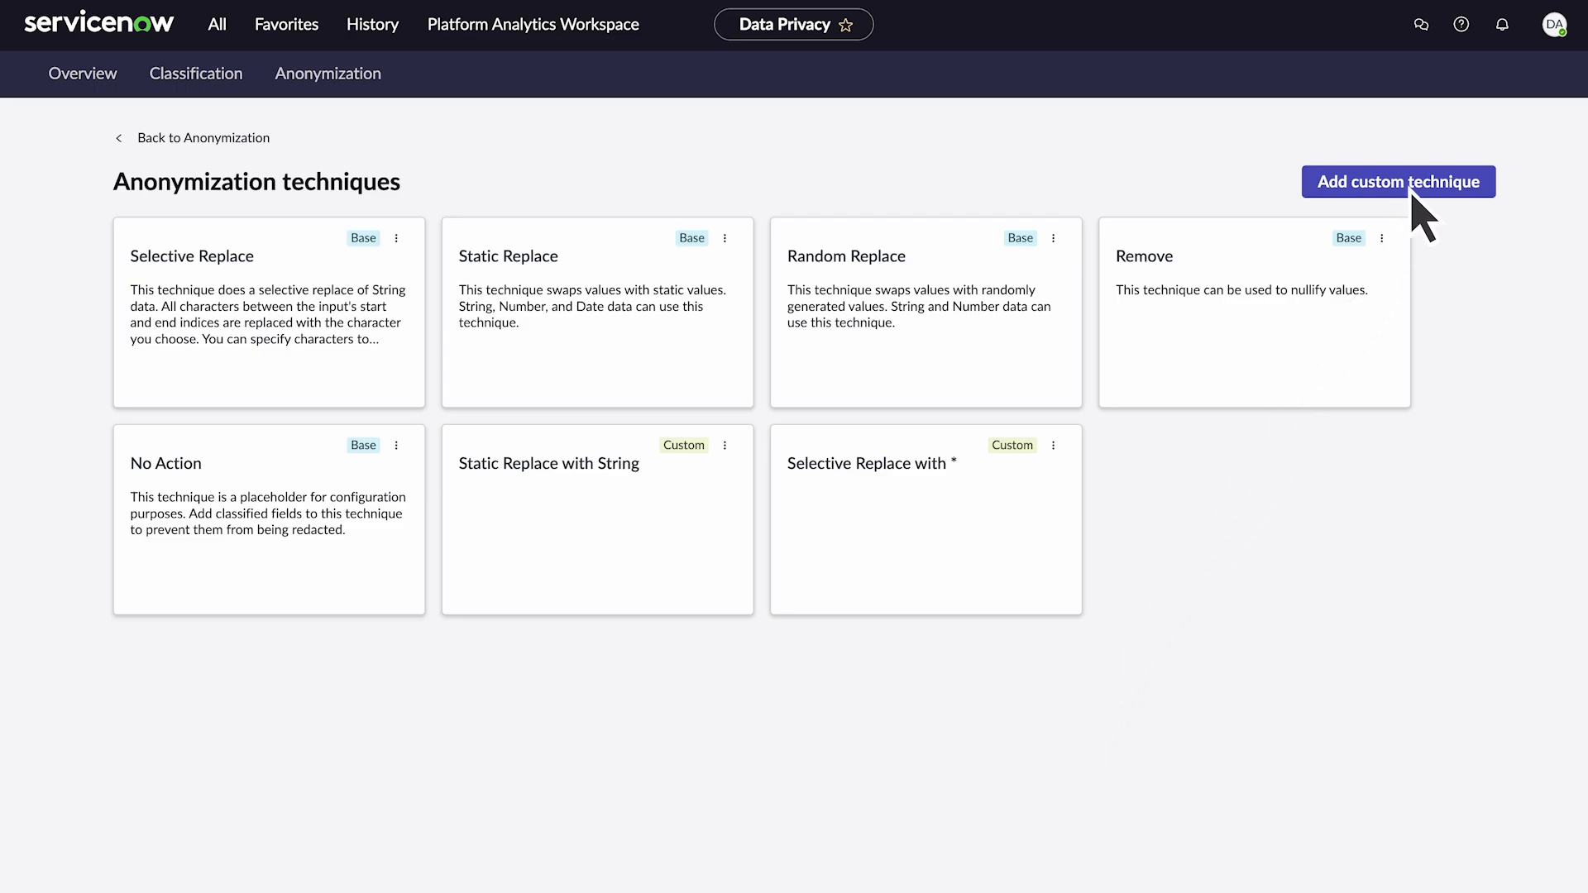
Step: Start a Selective Replace custom technique named 'Email Address' that masks everything except @
{"action": "left_click", "coordinate": [1398, 181]}
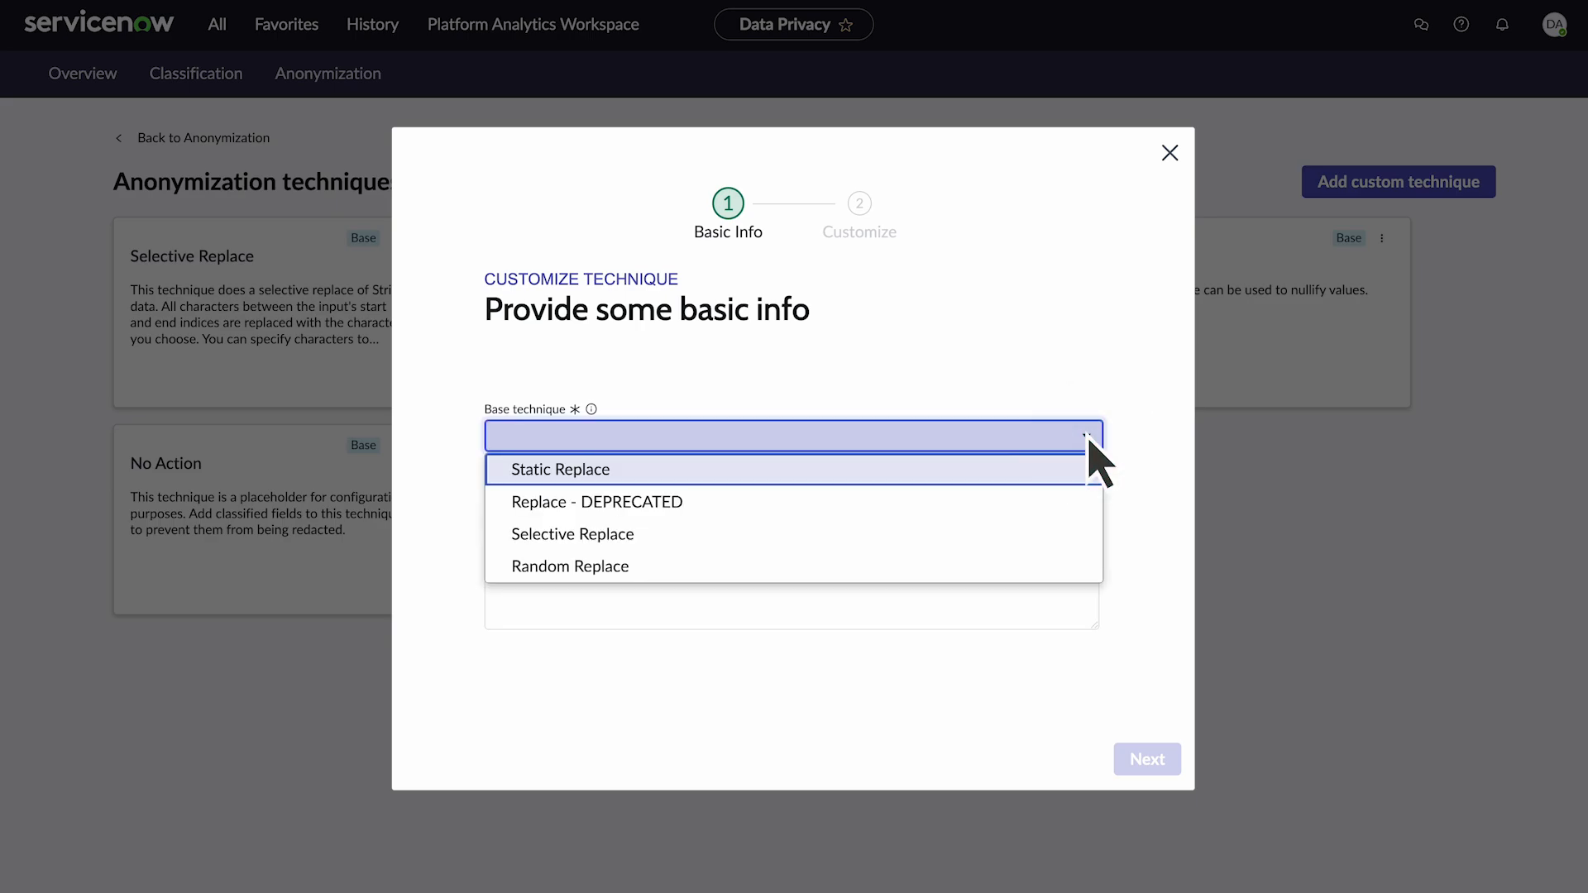
{"action": "left_click", "coordinate": [572, 534]}
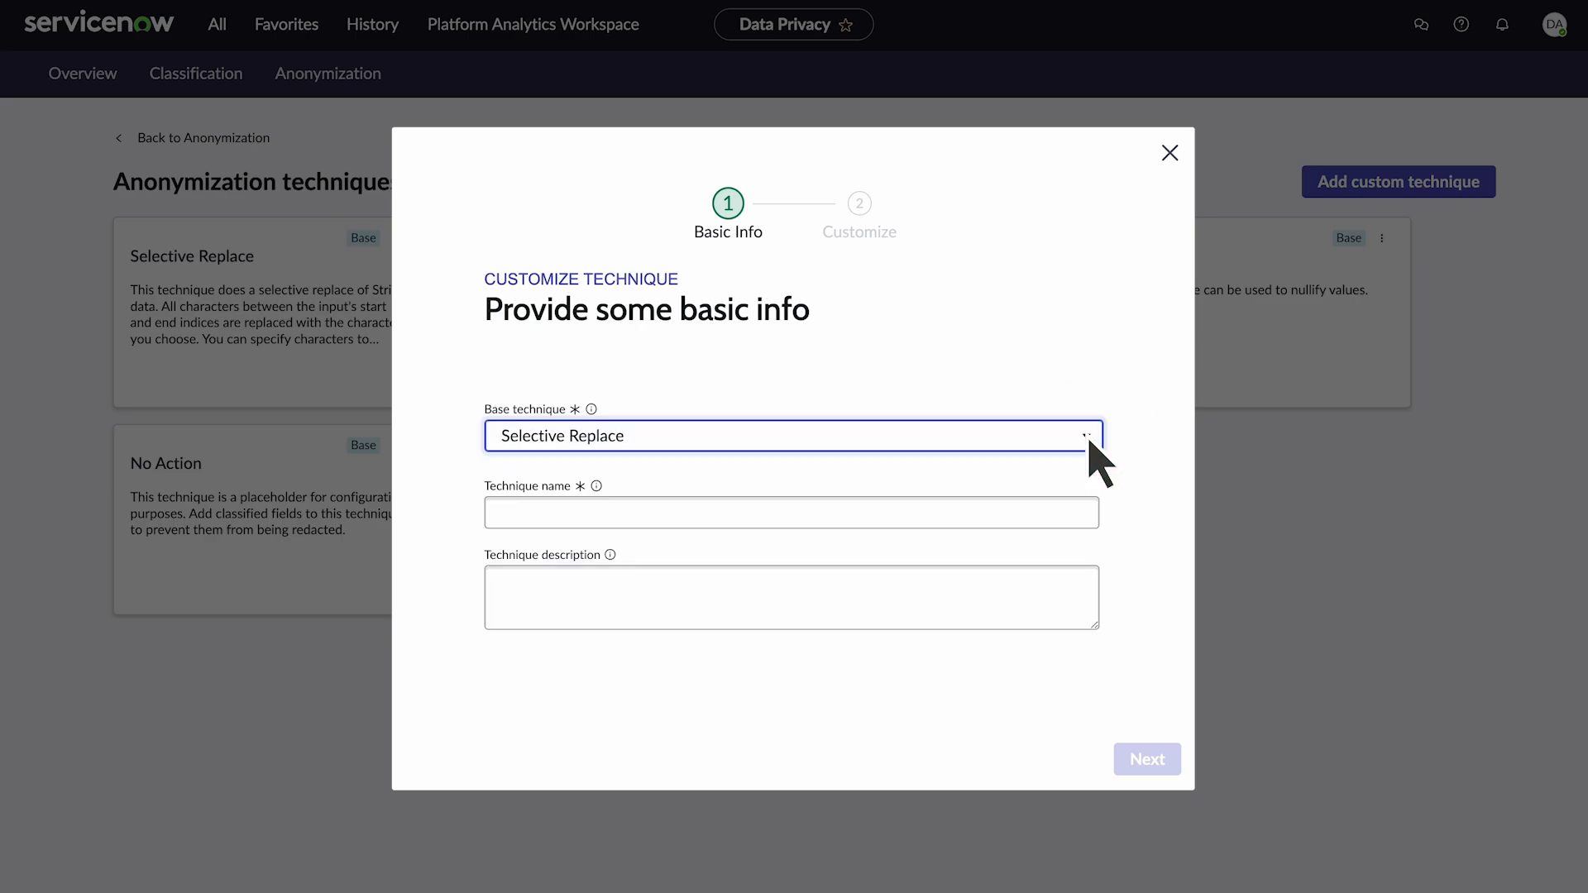
{"action": "type", "text": "Email Address"}
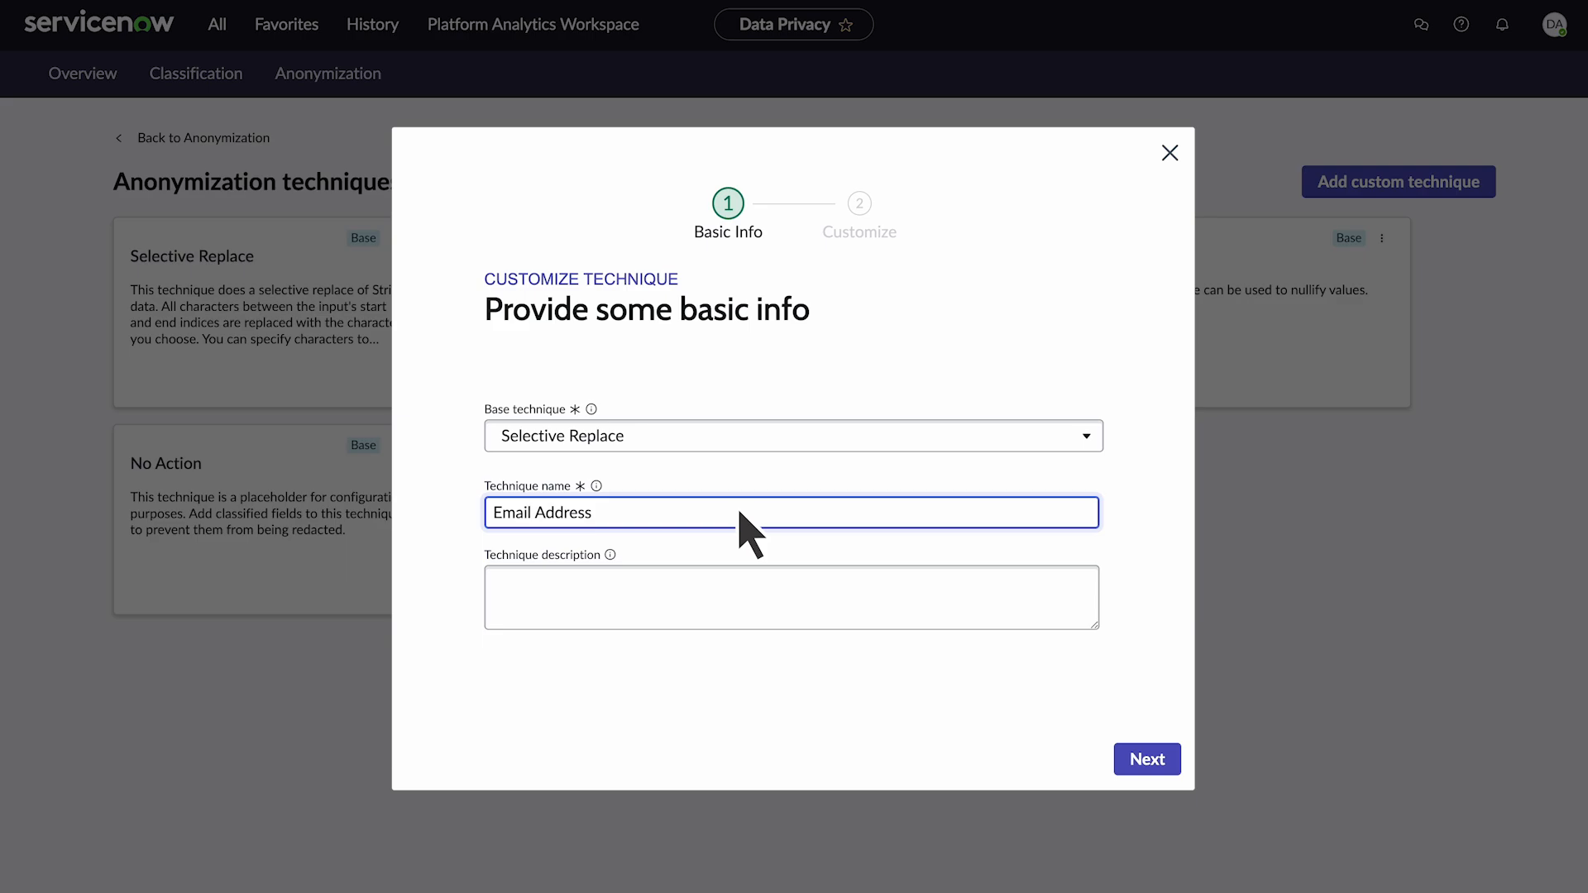
{"action": "type", "text": "This technique will transform all characters in an email address to \"x\" except for the \"@\" symbol."}
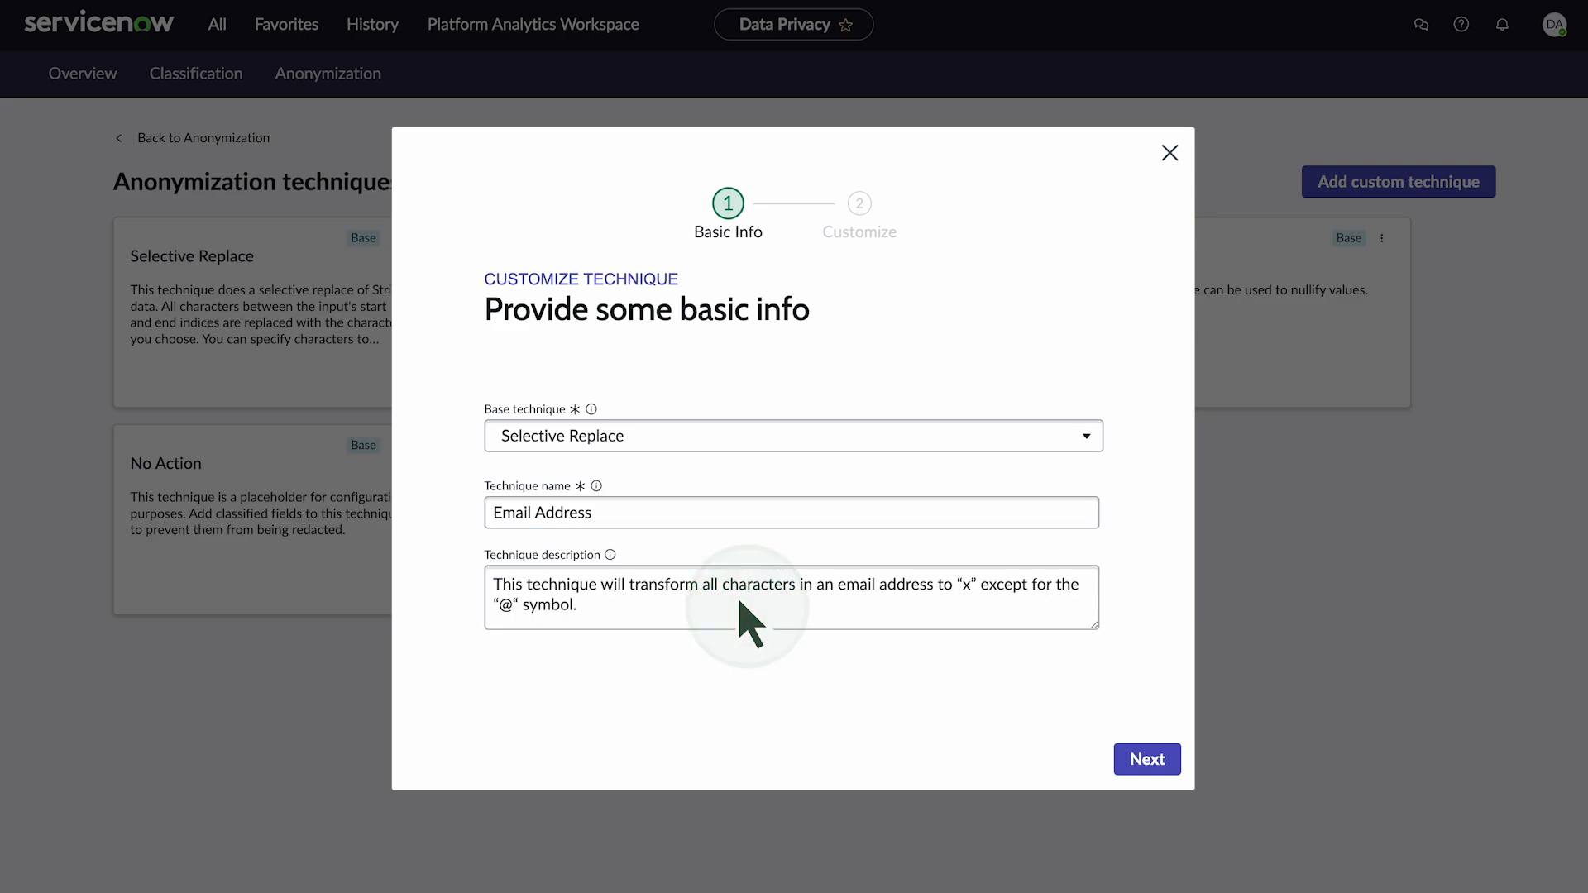
Step: Create the Email Address technique with exclude_char @ and replacement_char x, then return to policies
{"action": "left_click", "coordinate": [1147, 758]}
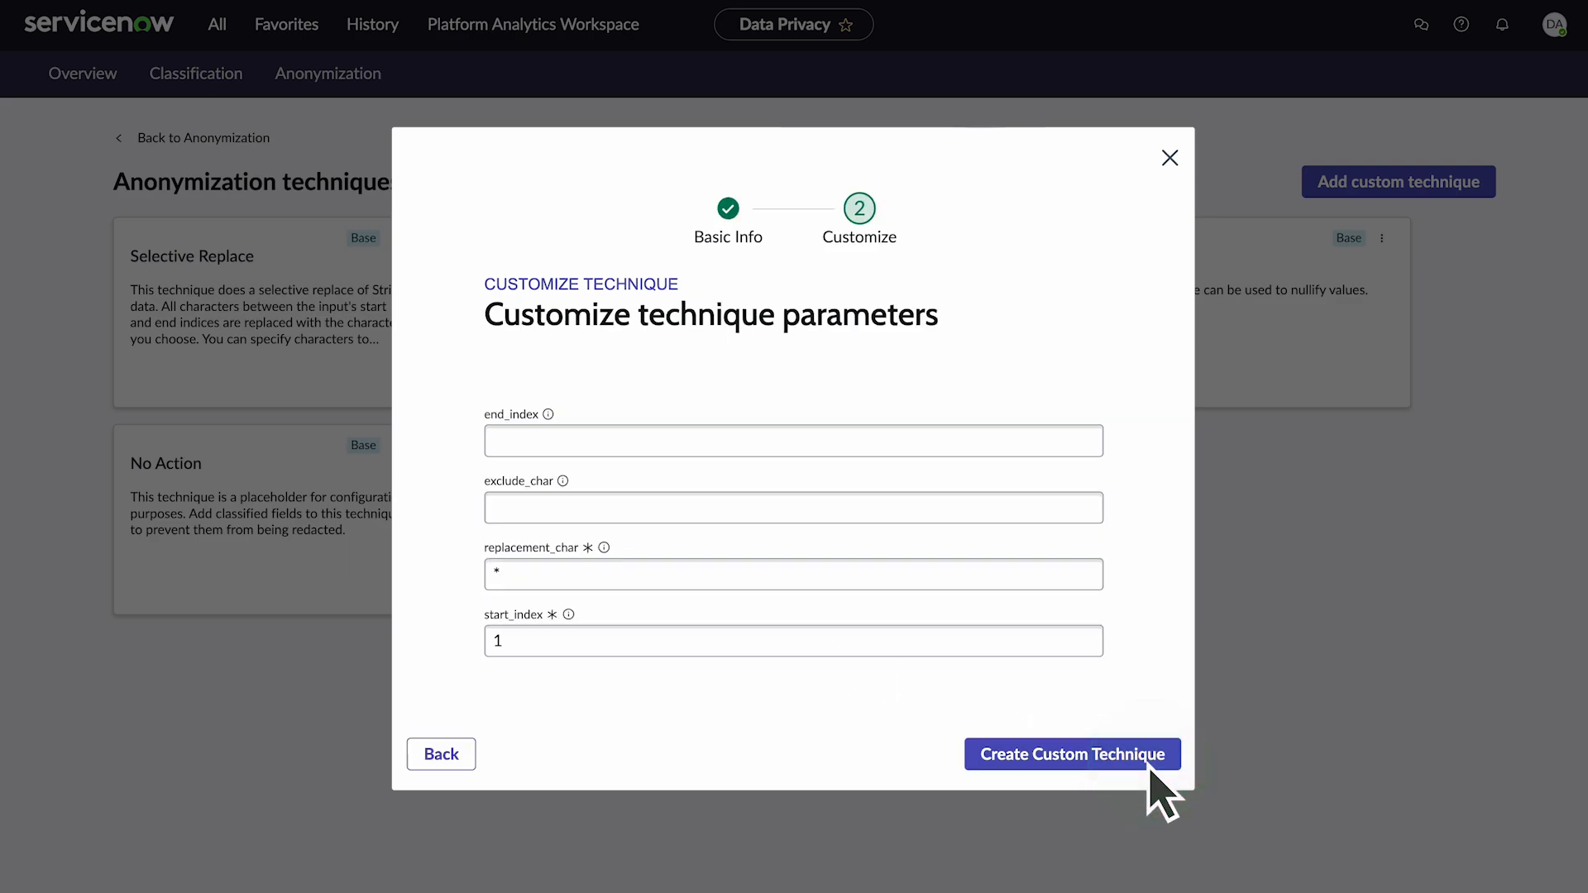
{"action": "type", "text": "@"}
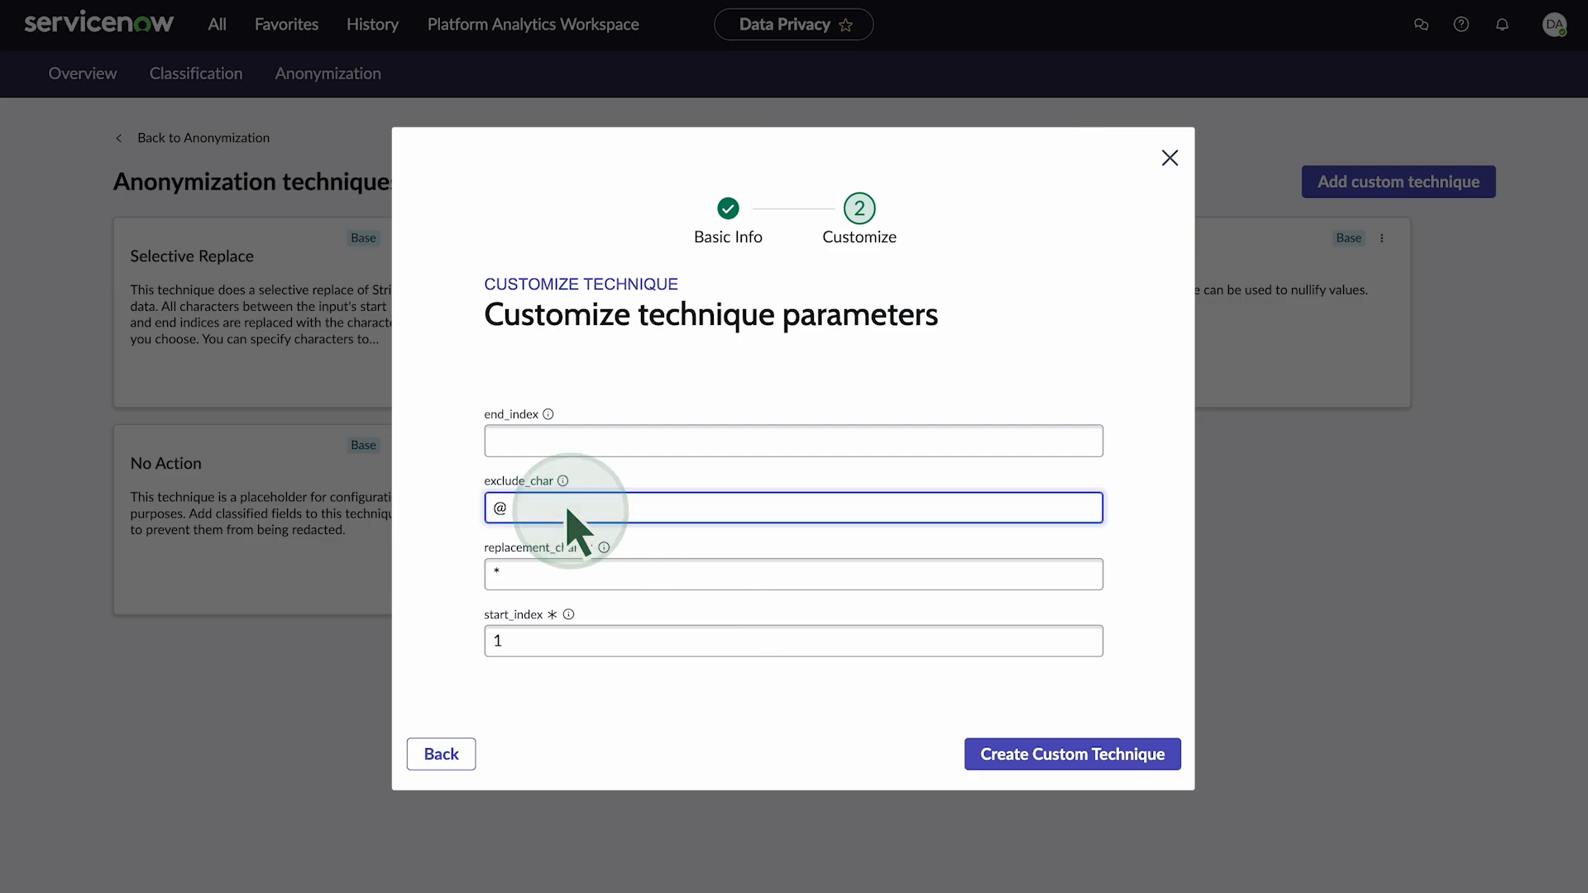
{"action": "mouse_move", "coordinate": [577, 592]}
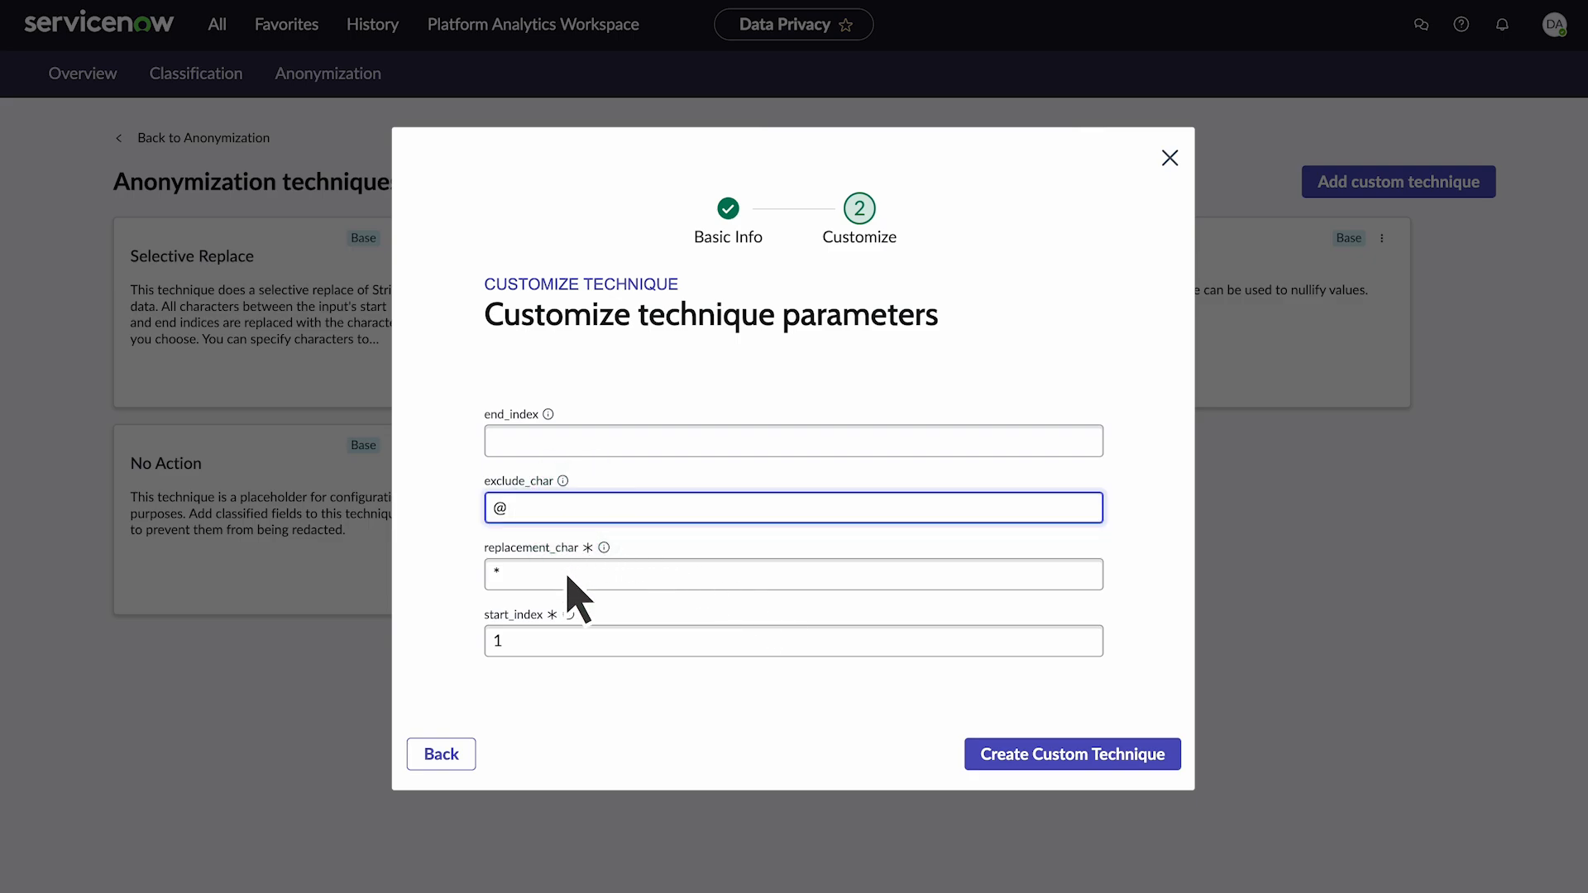
{"action": "type", "text": "x"}
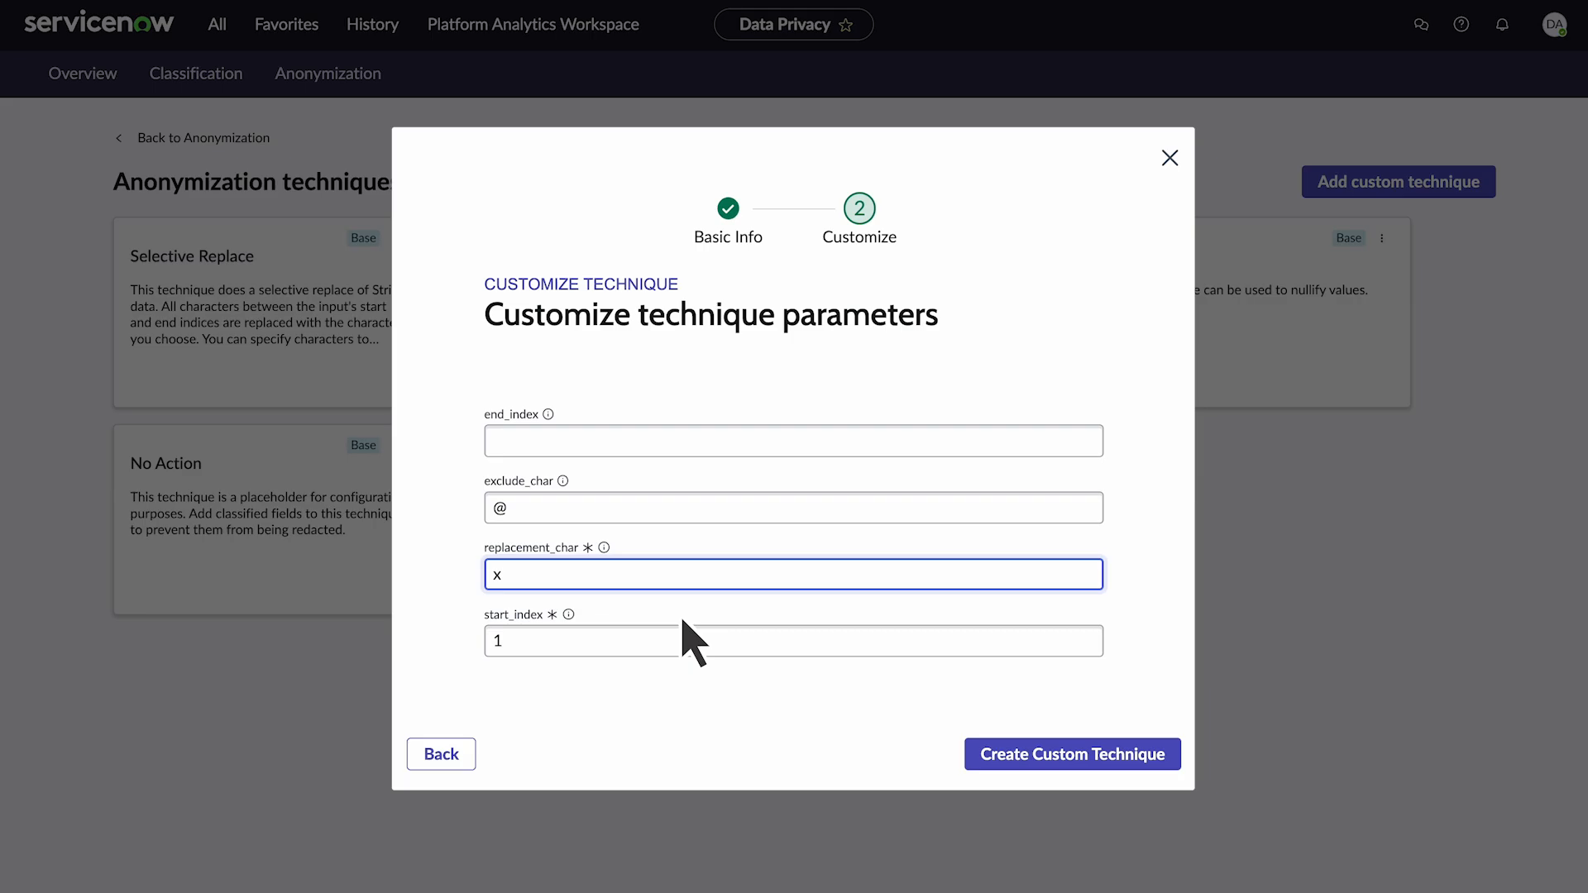
{"action": "left_click", "coordinate": [1072, 754]}
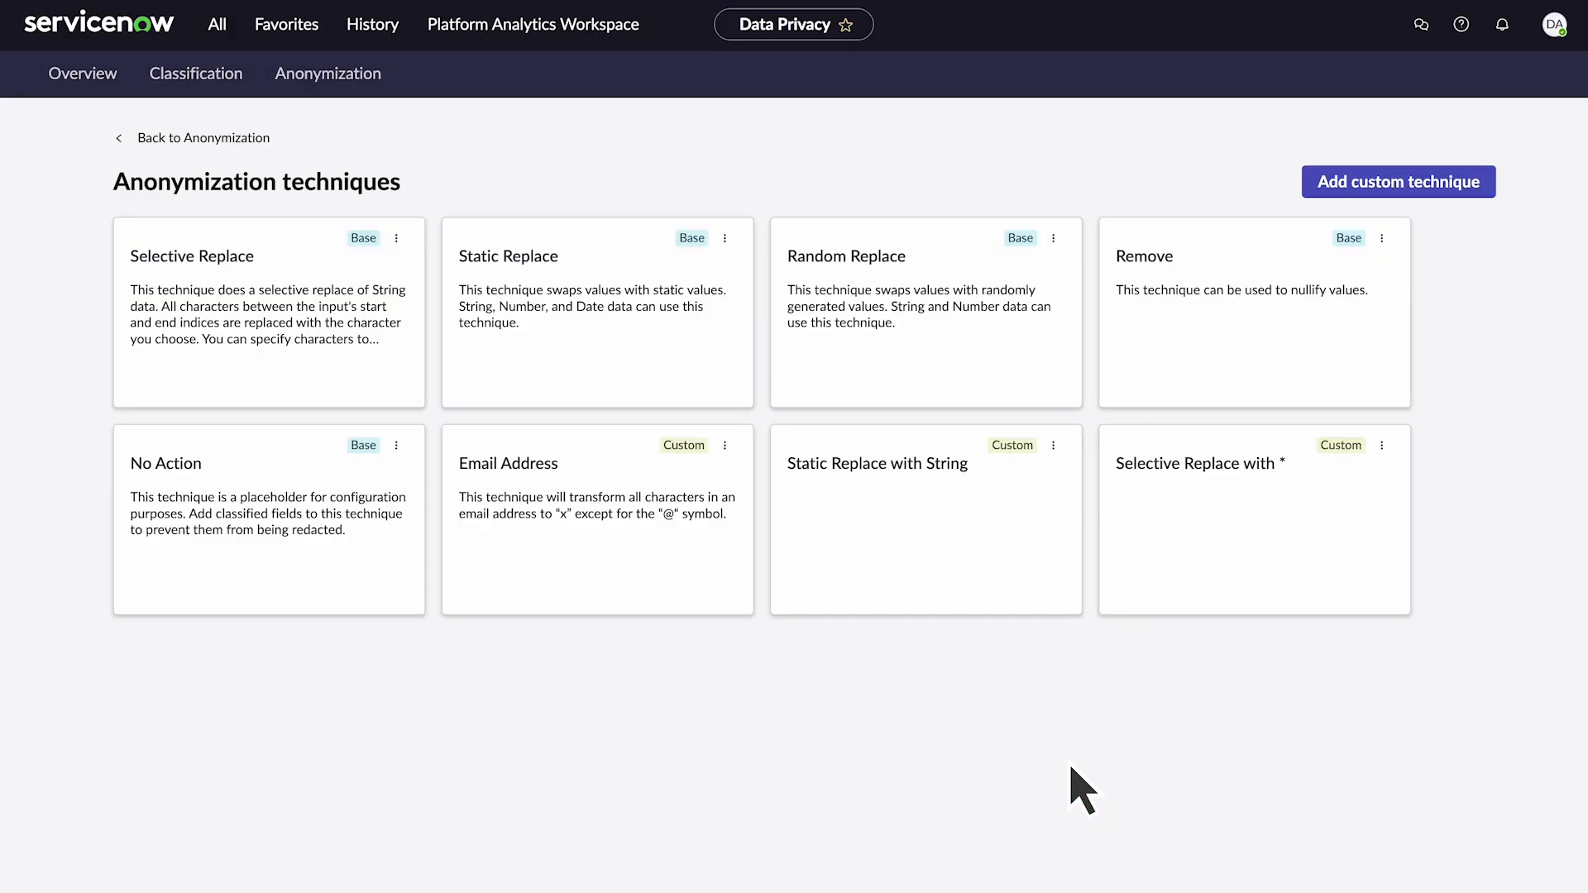
{"action": "left_click", "coordinate": [724, 445]}
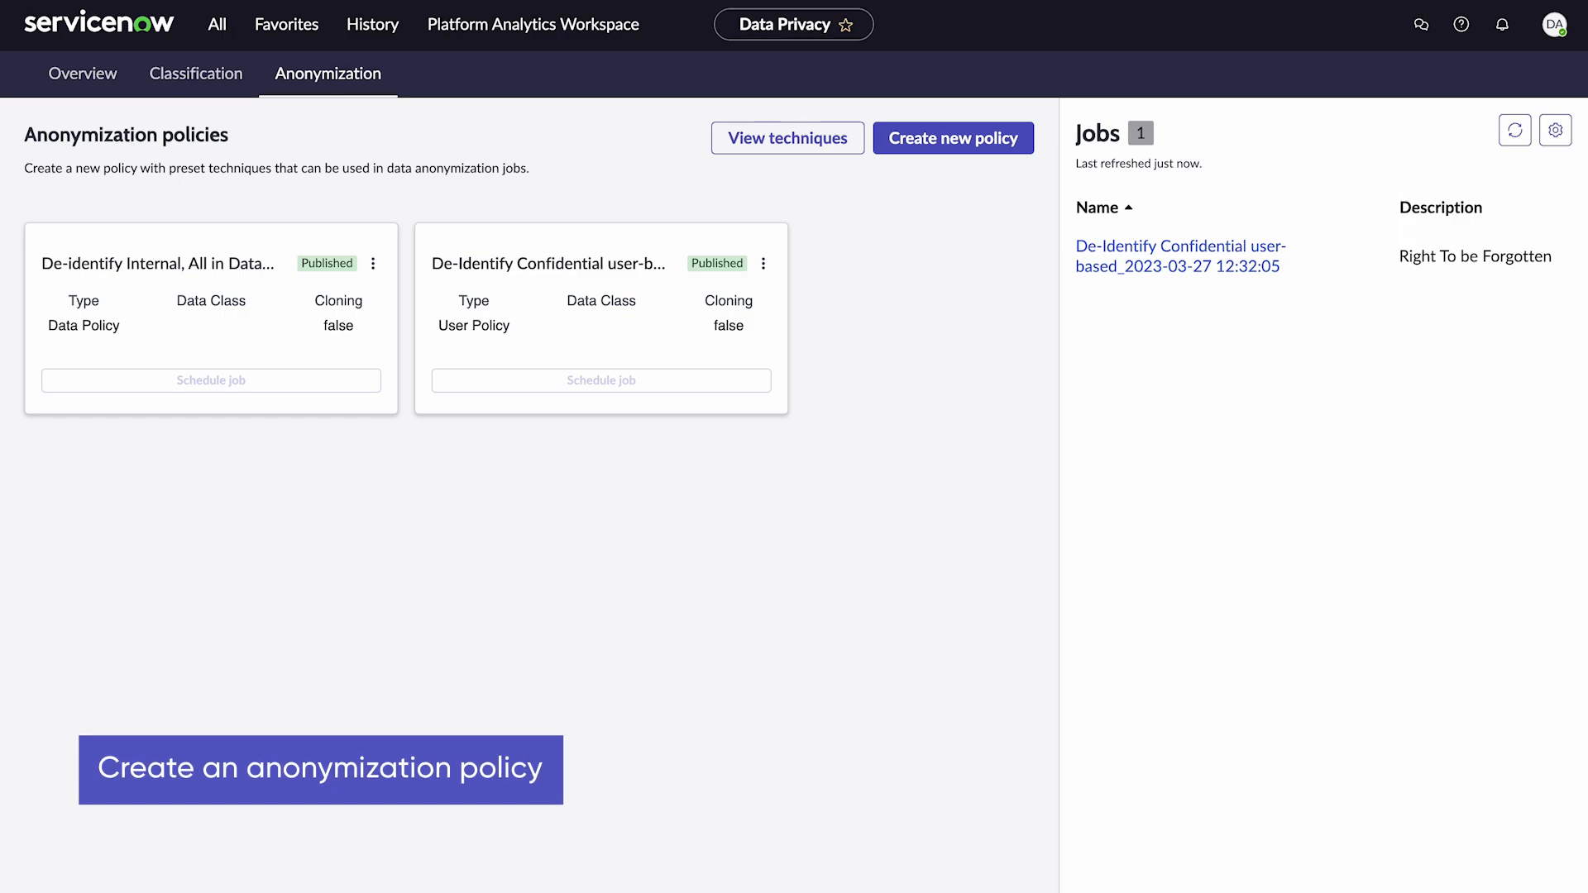
Step: Start a new draft anonymization policy from the Anonymization tab
{"action": "left_click", "coordinate": [951, 138]}
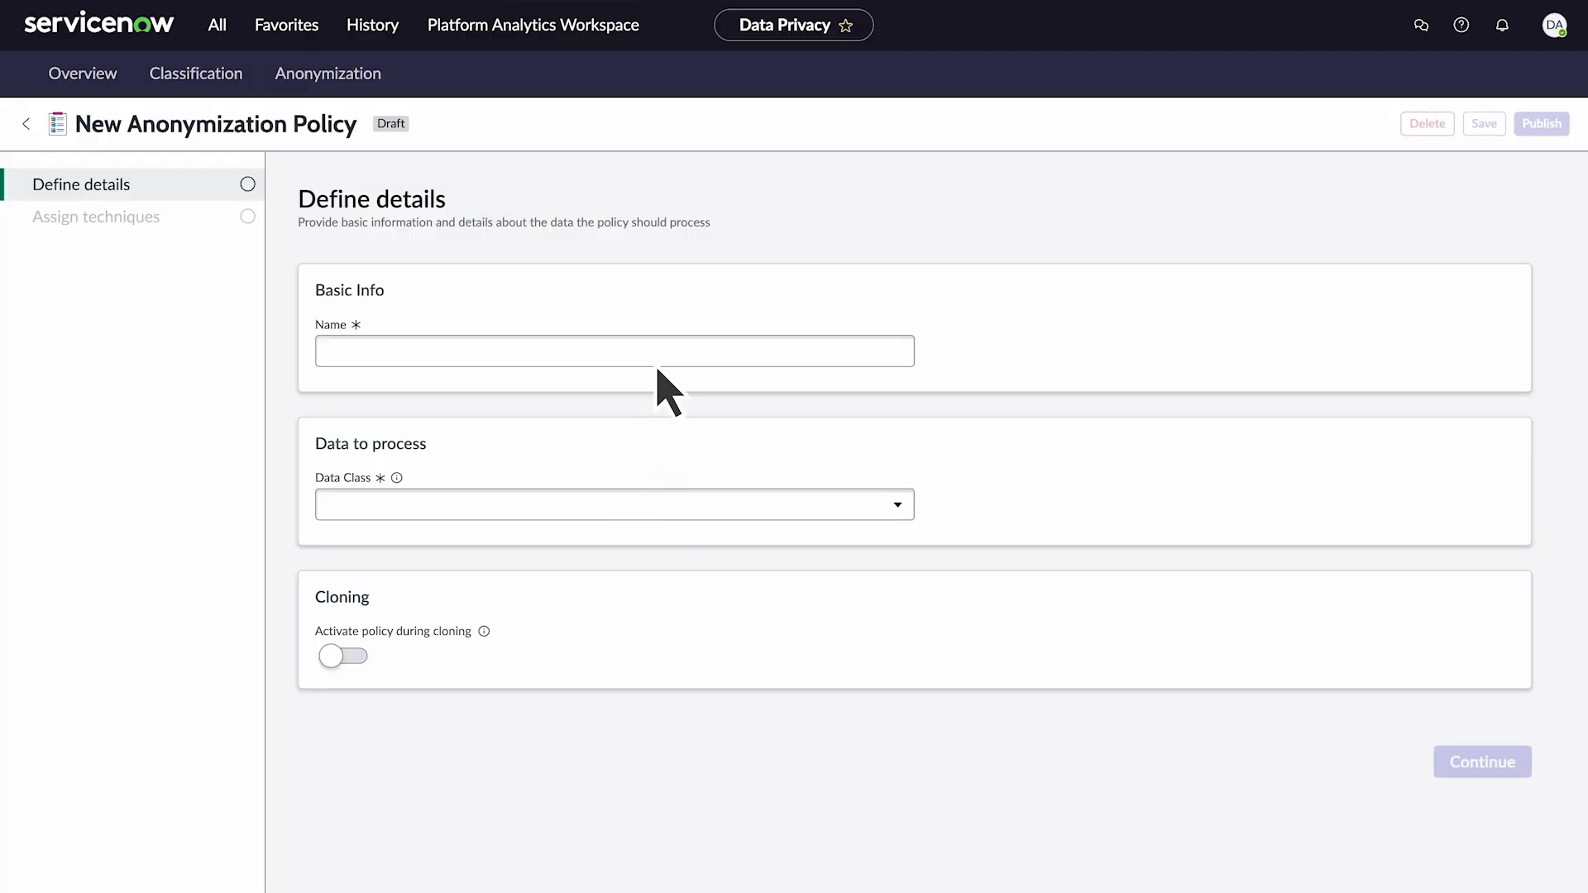
Step: Save the 'Anonymize email id' policy for the Email data class, active during cloning, order 100
{"action": "type", "text": "Anonymize email id"}
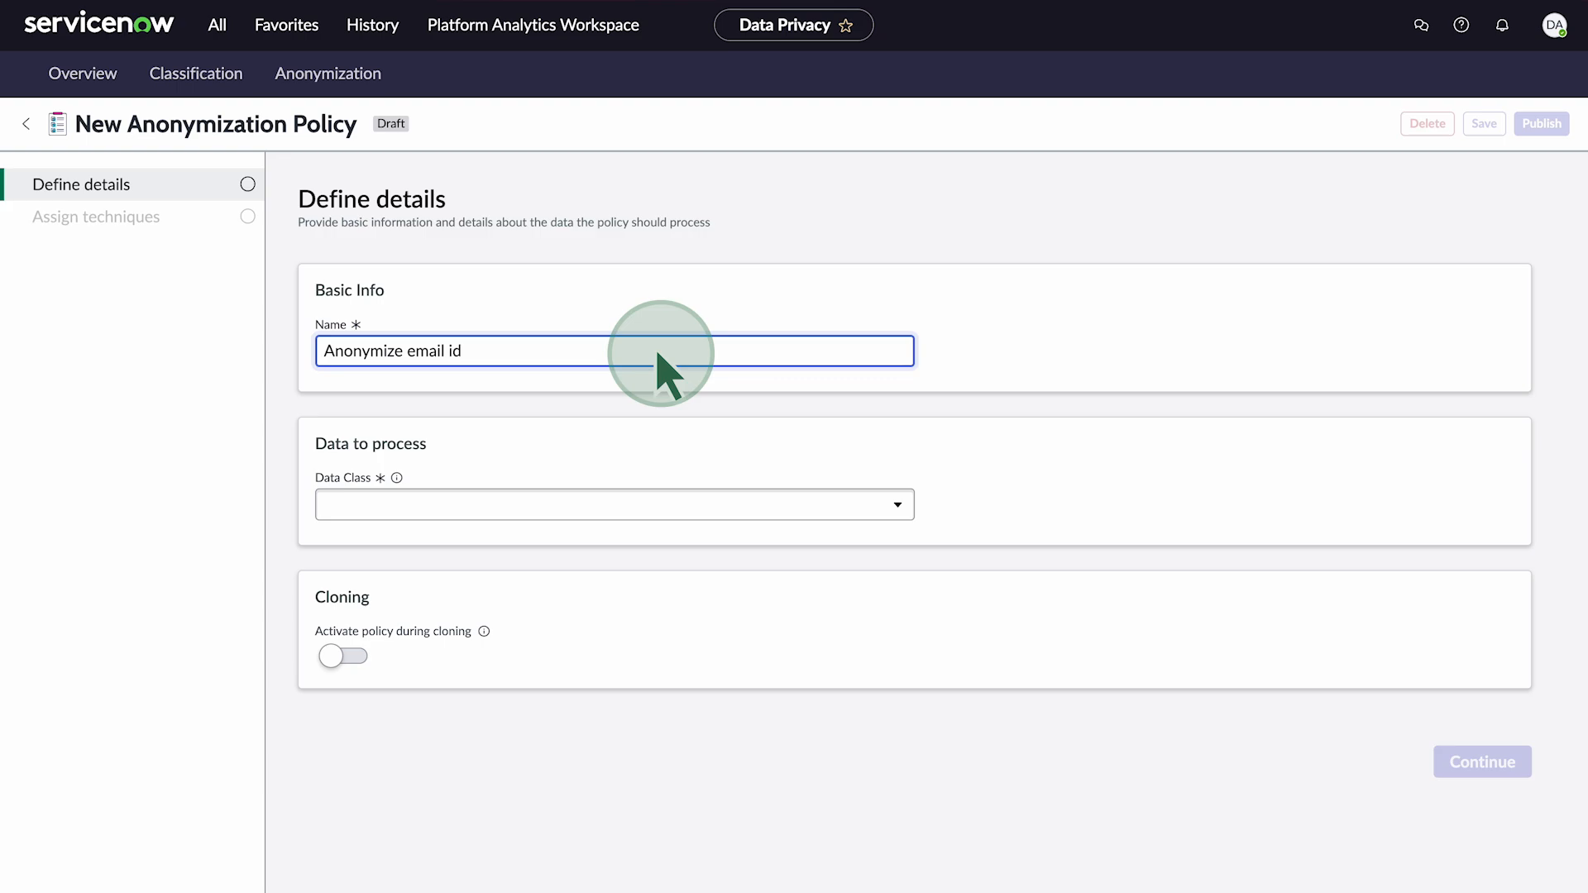
{"action": "mouse_move", "coordinate": [671, 532]}
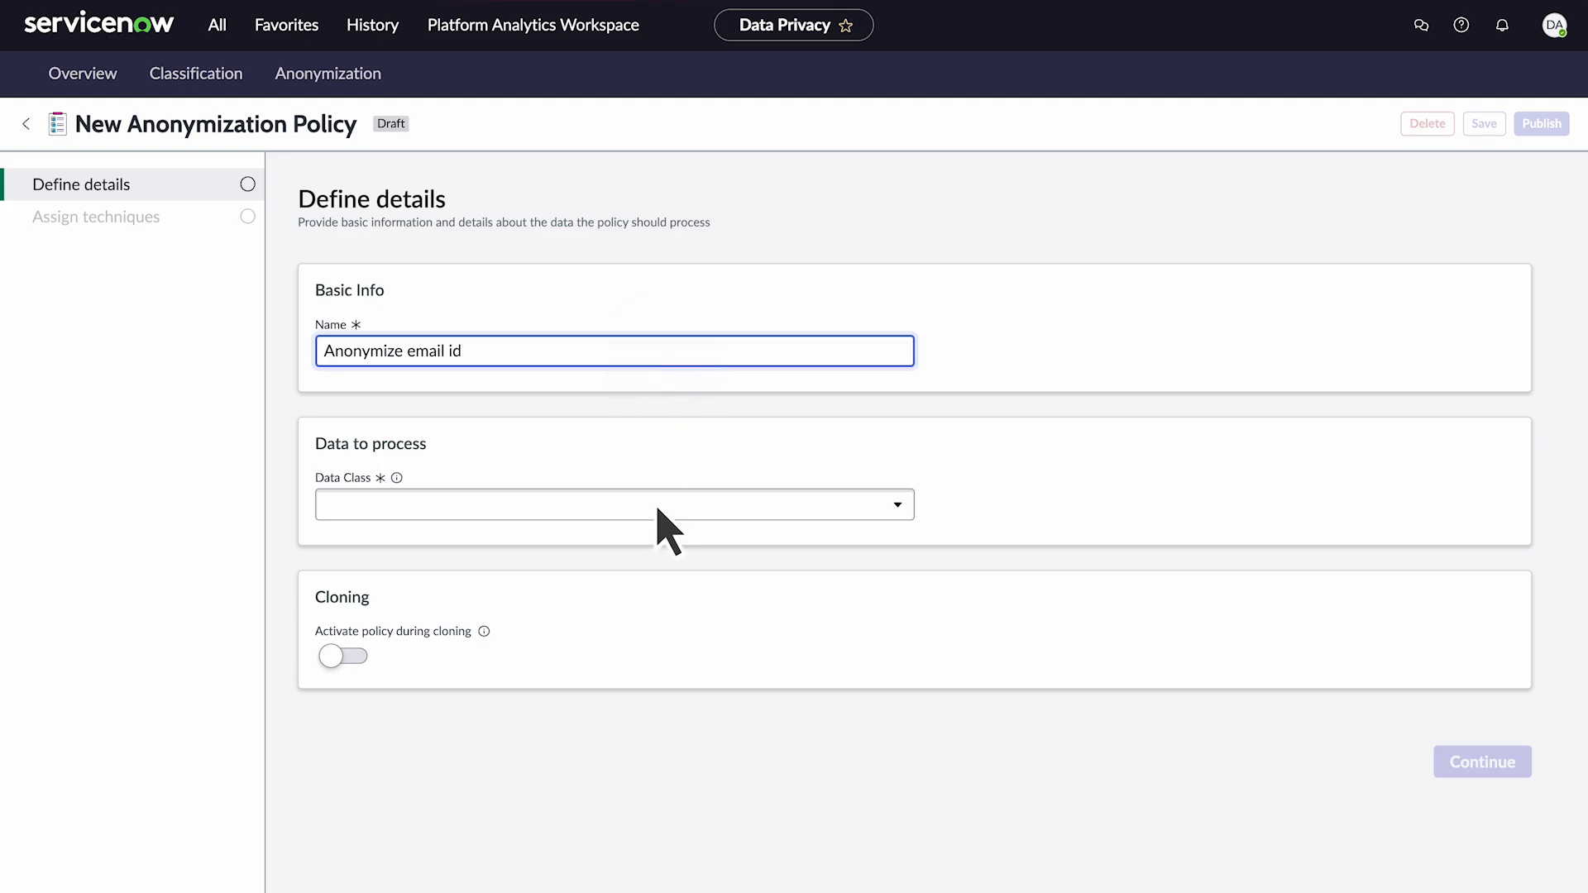
{"action": "left_click", "coordinate": [613, 504]}
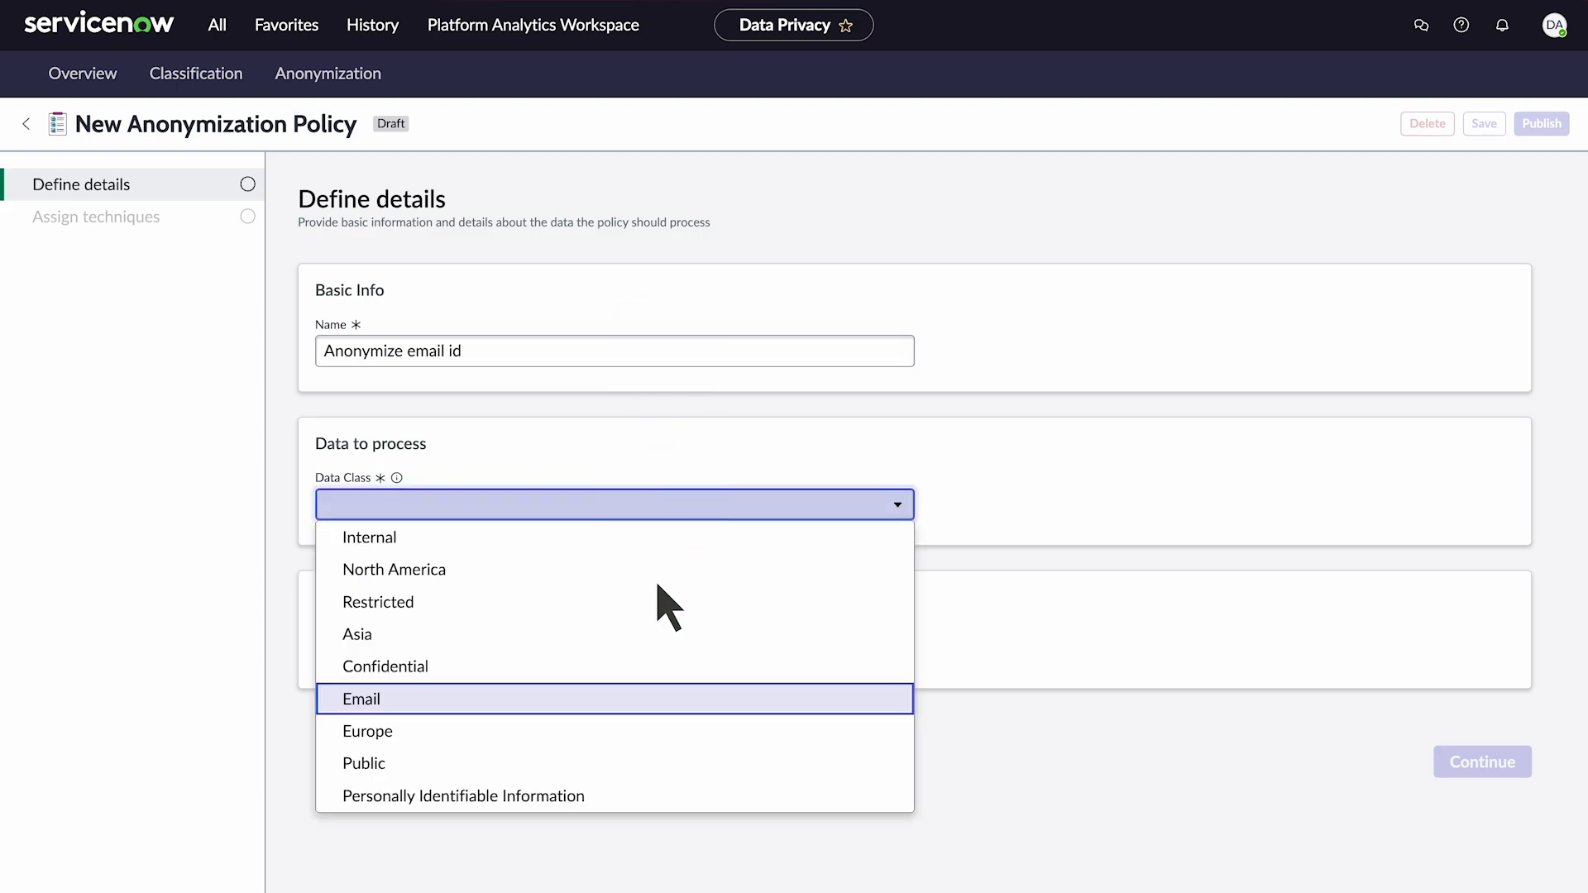
{"action": "left_click", "coordinate": [361, 699]}
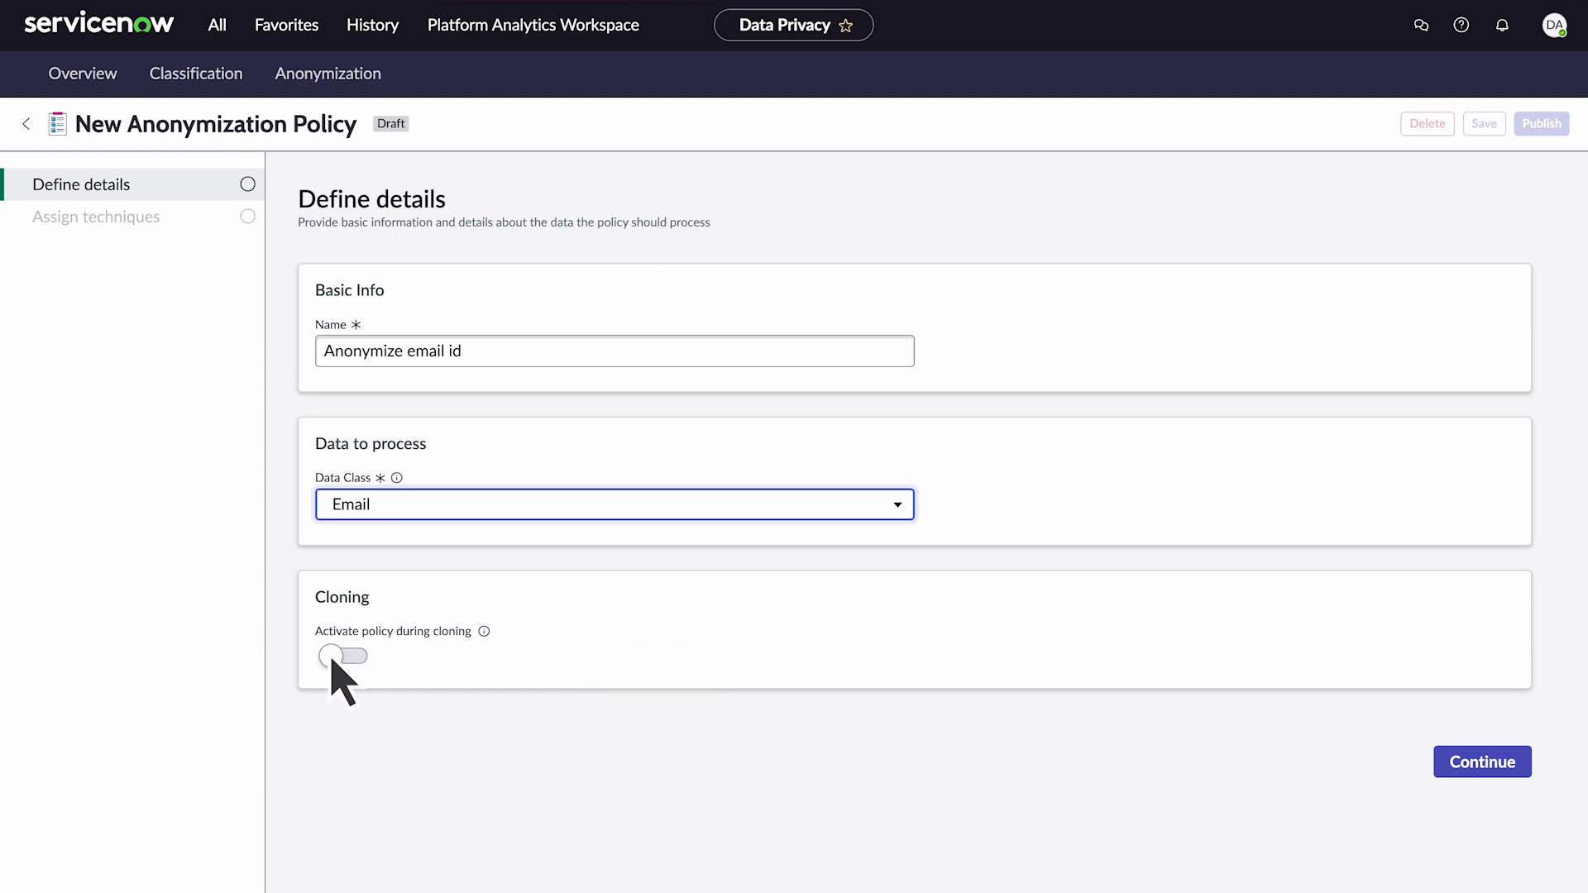
{"action": "left_click", "coordinate": [343, 655]}
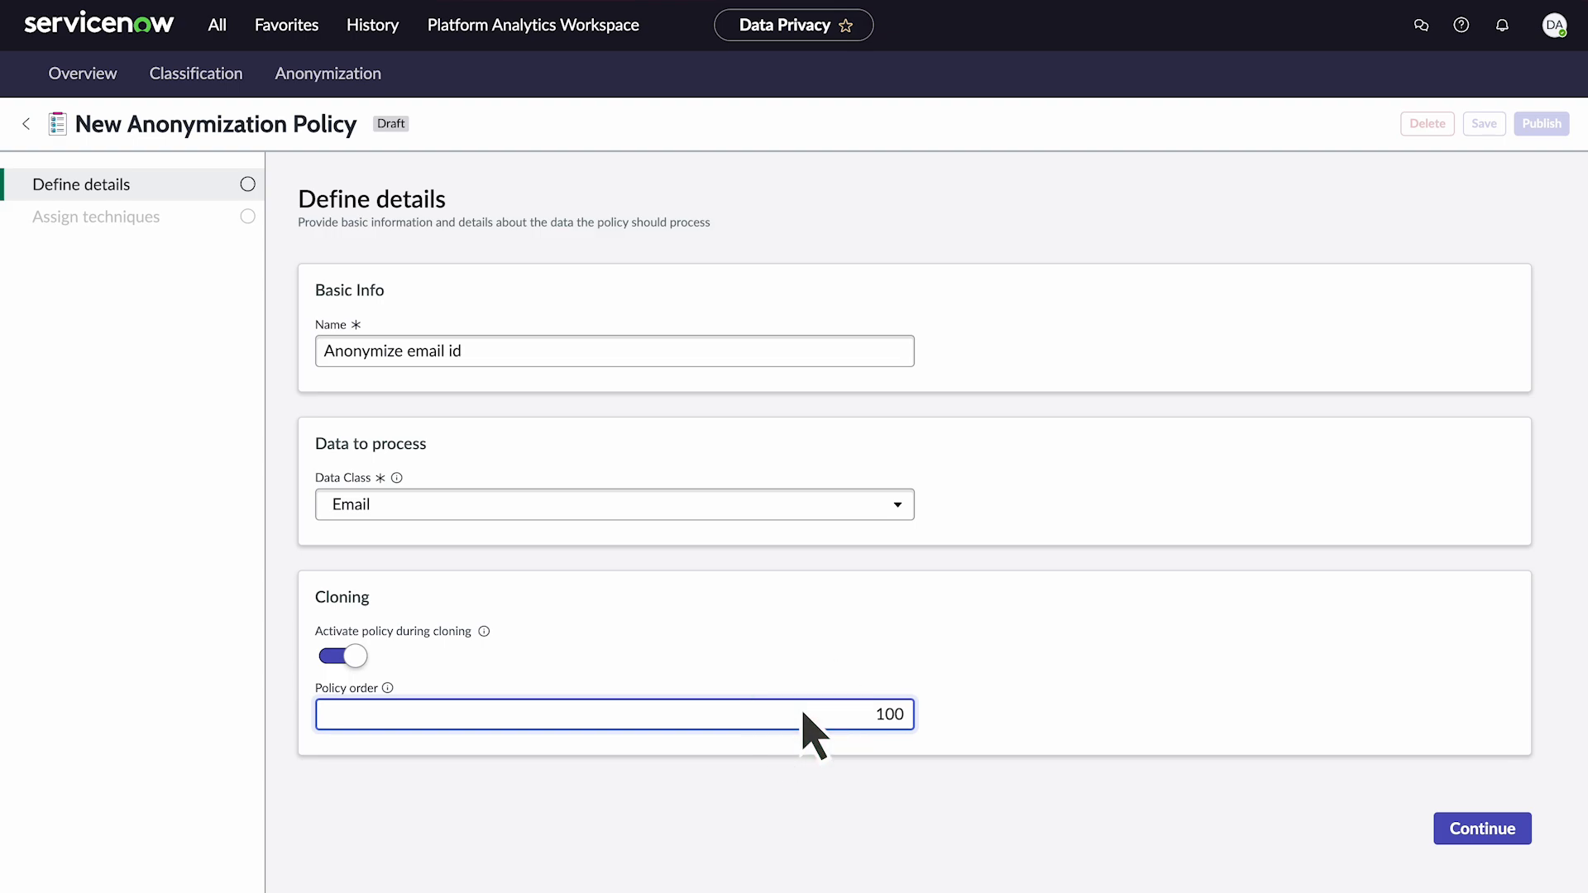
{"action": "mouse_move", "coordinate": [1482, 829]}
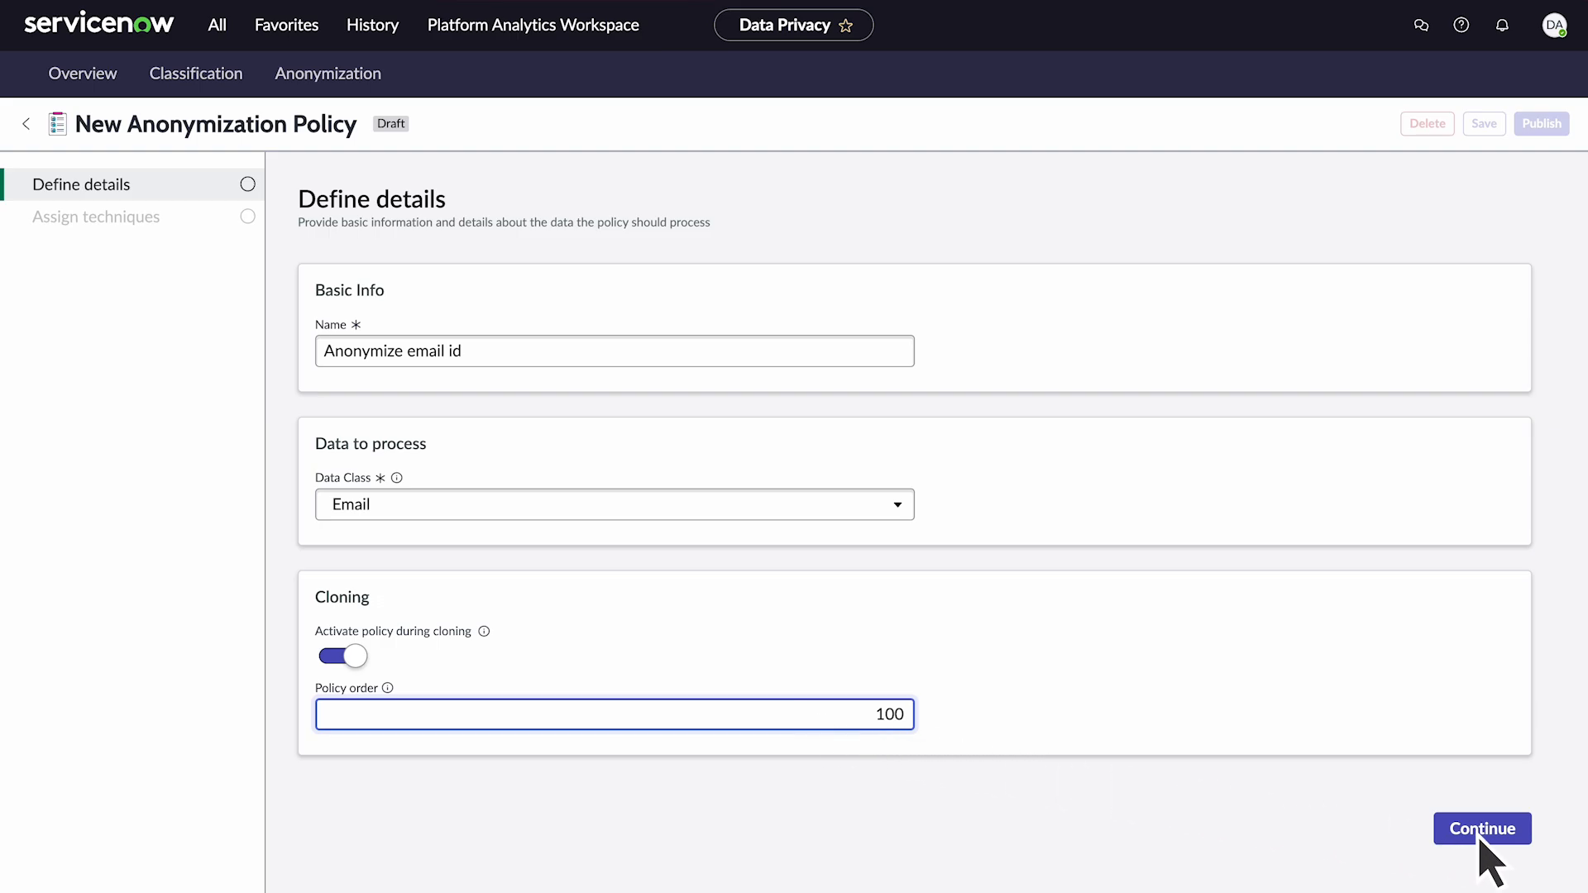
{"action": "left_click", "coordinate": [1482, 828]}
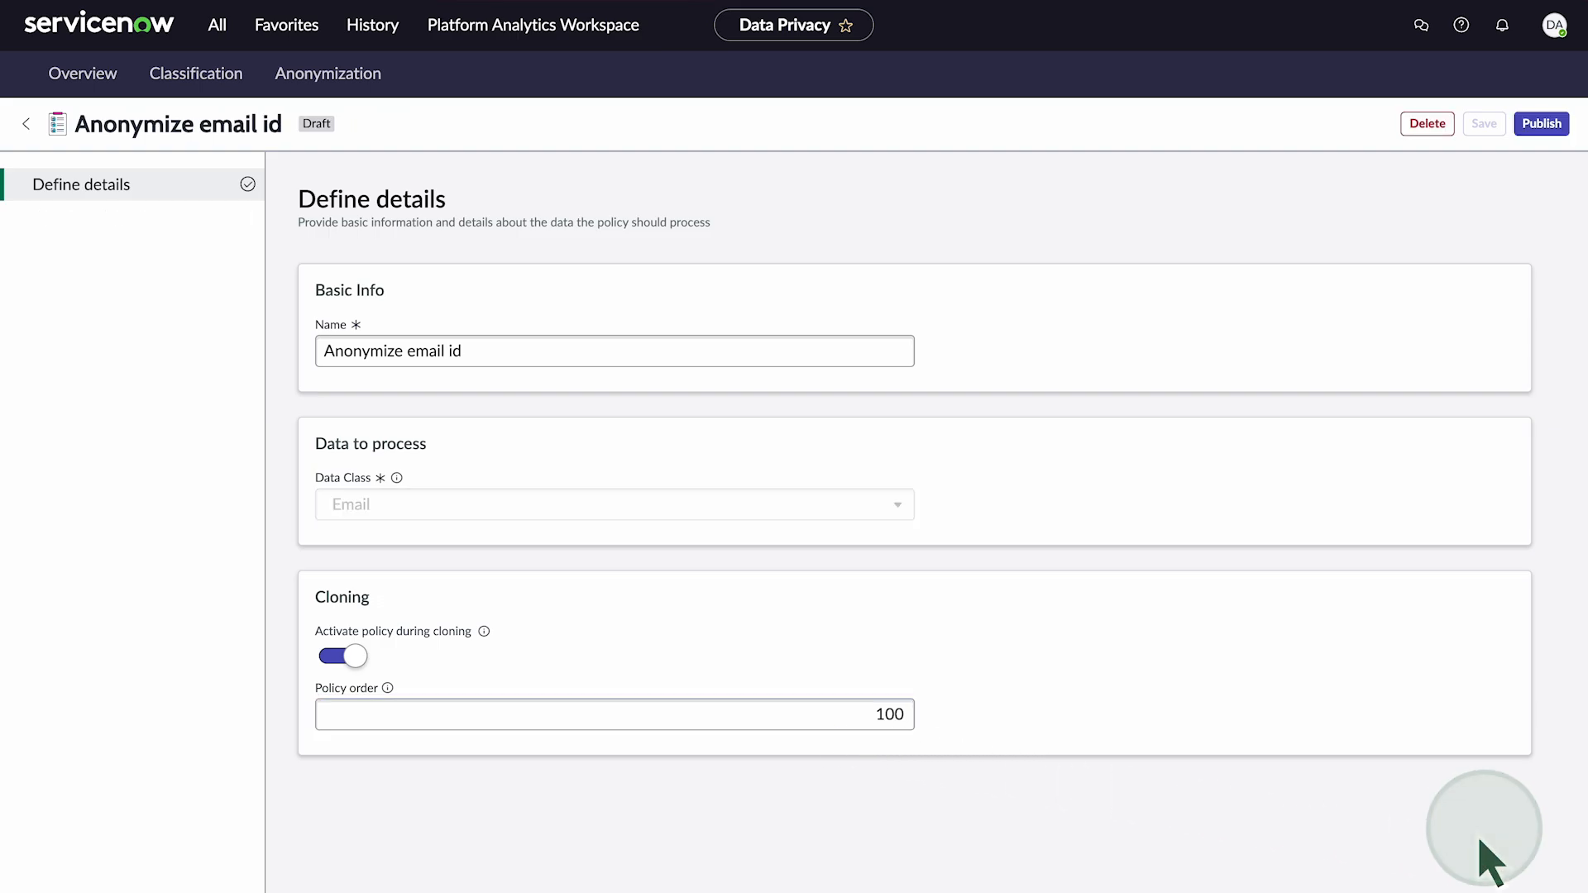
{"action": "left_click", "coordinate": [1540, 123]}
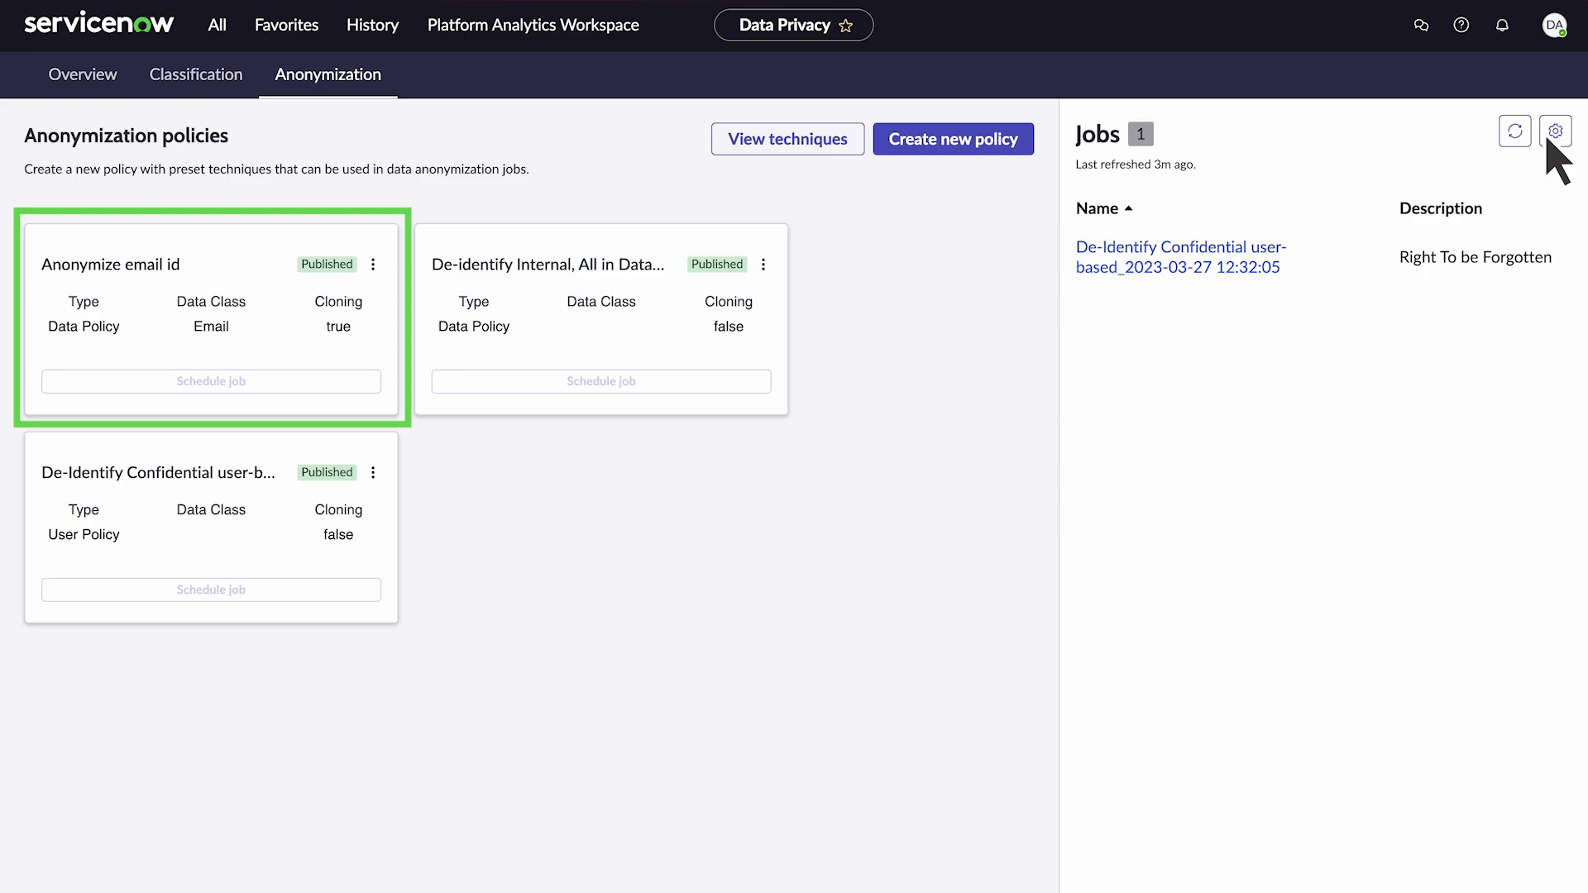
Step: Tick data_privacy_clone_processor in the Elevate role dialog alongside data_privacy_admin
{"action": "left_click", "coordinate": [1557, 24]}
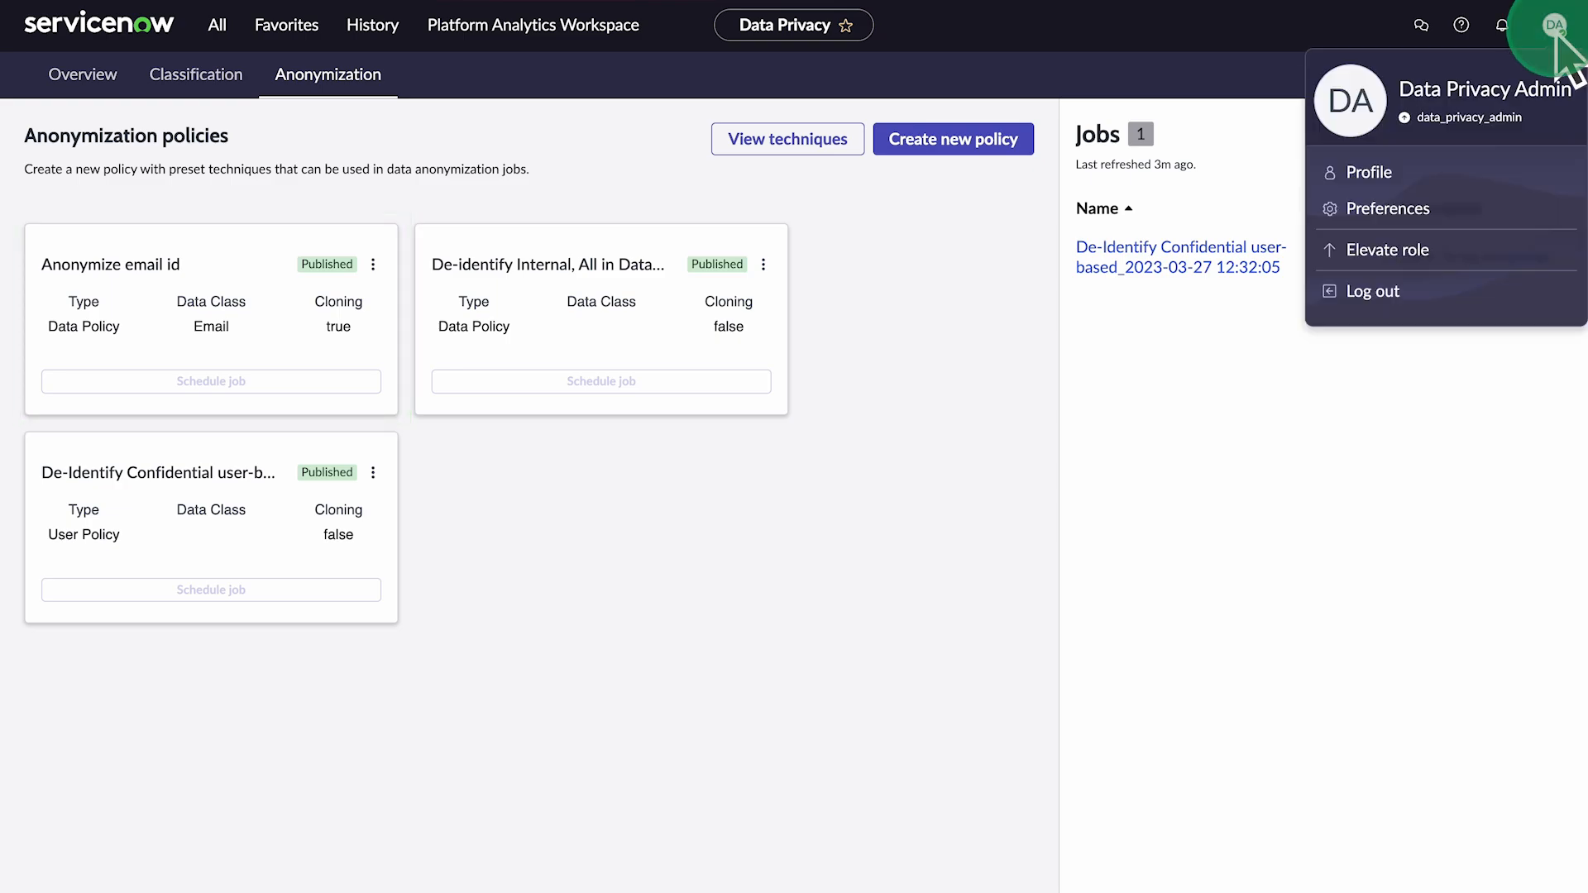
{"action": "left_click", "coordinate": [1384, 250]}
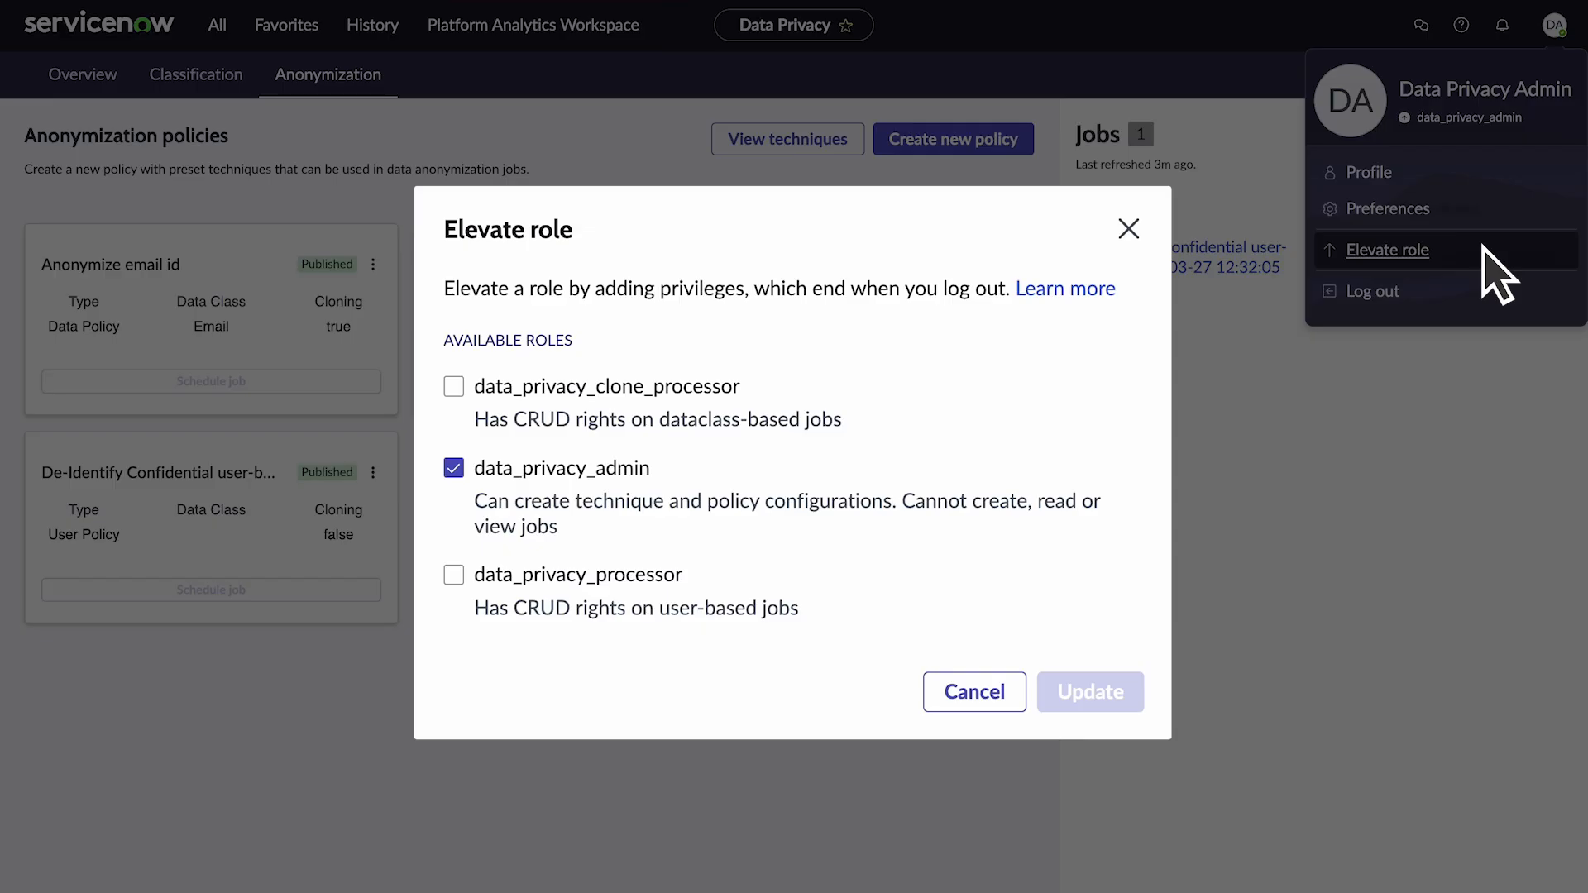
{"action": "mouse_move", "coordinate": [455, 387]}
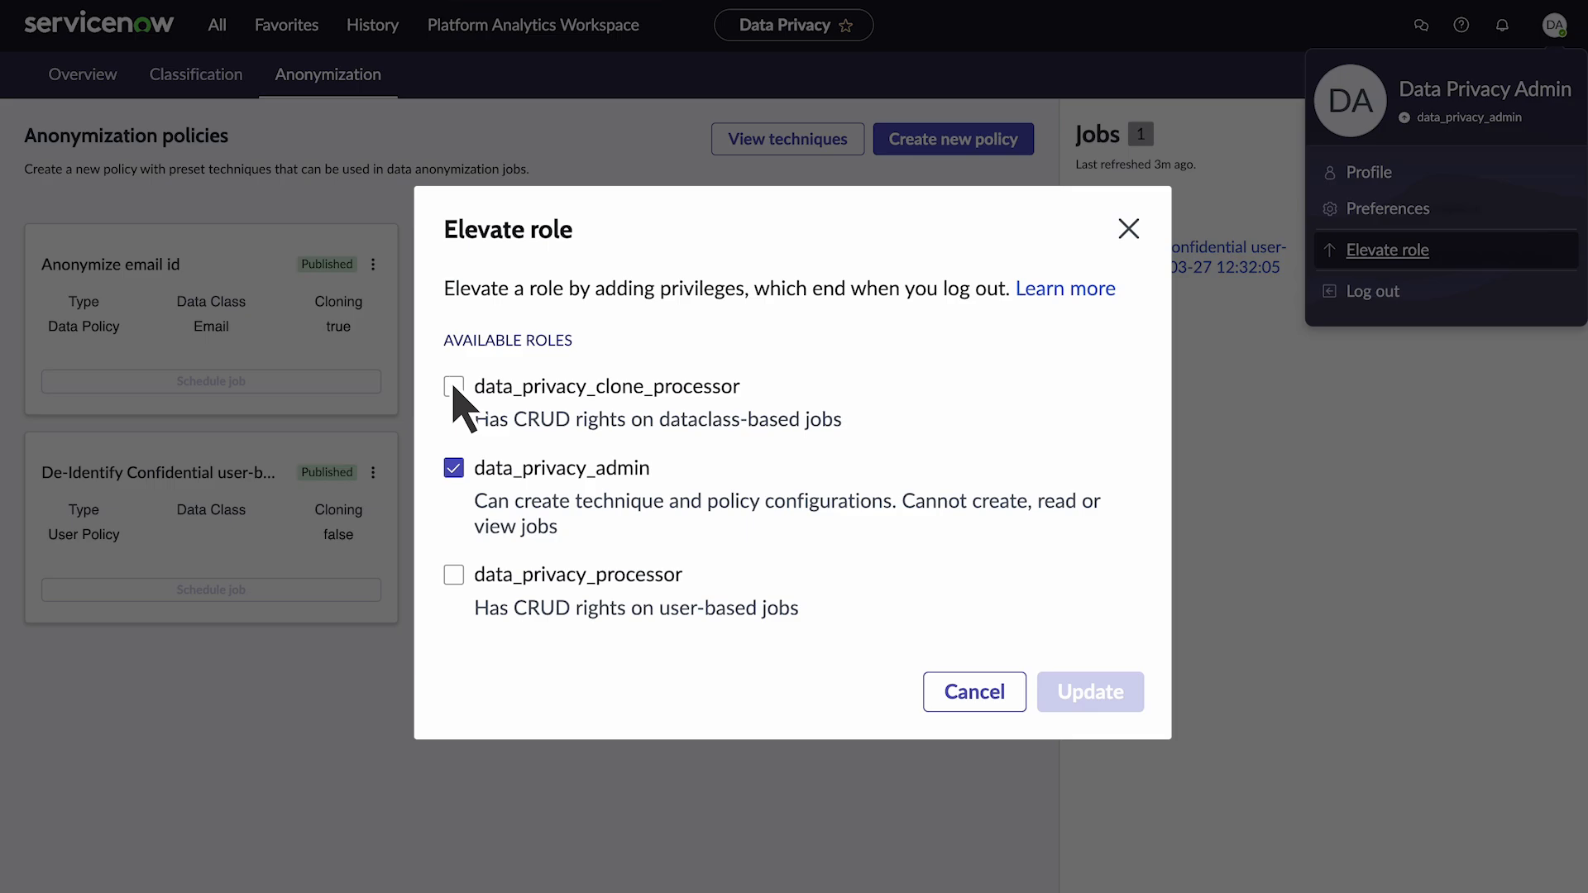
{"action": "left_click", "coordinate": [454, 386]}
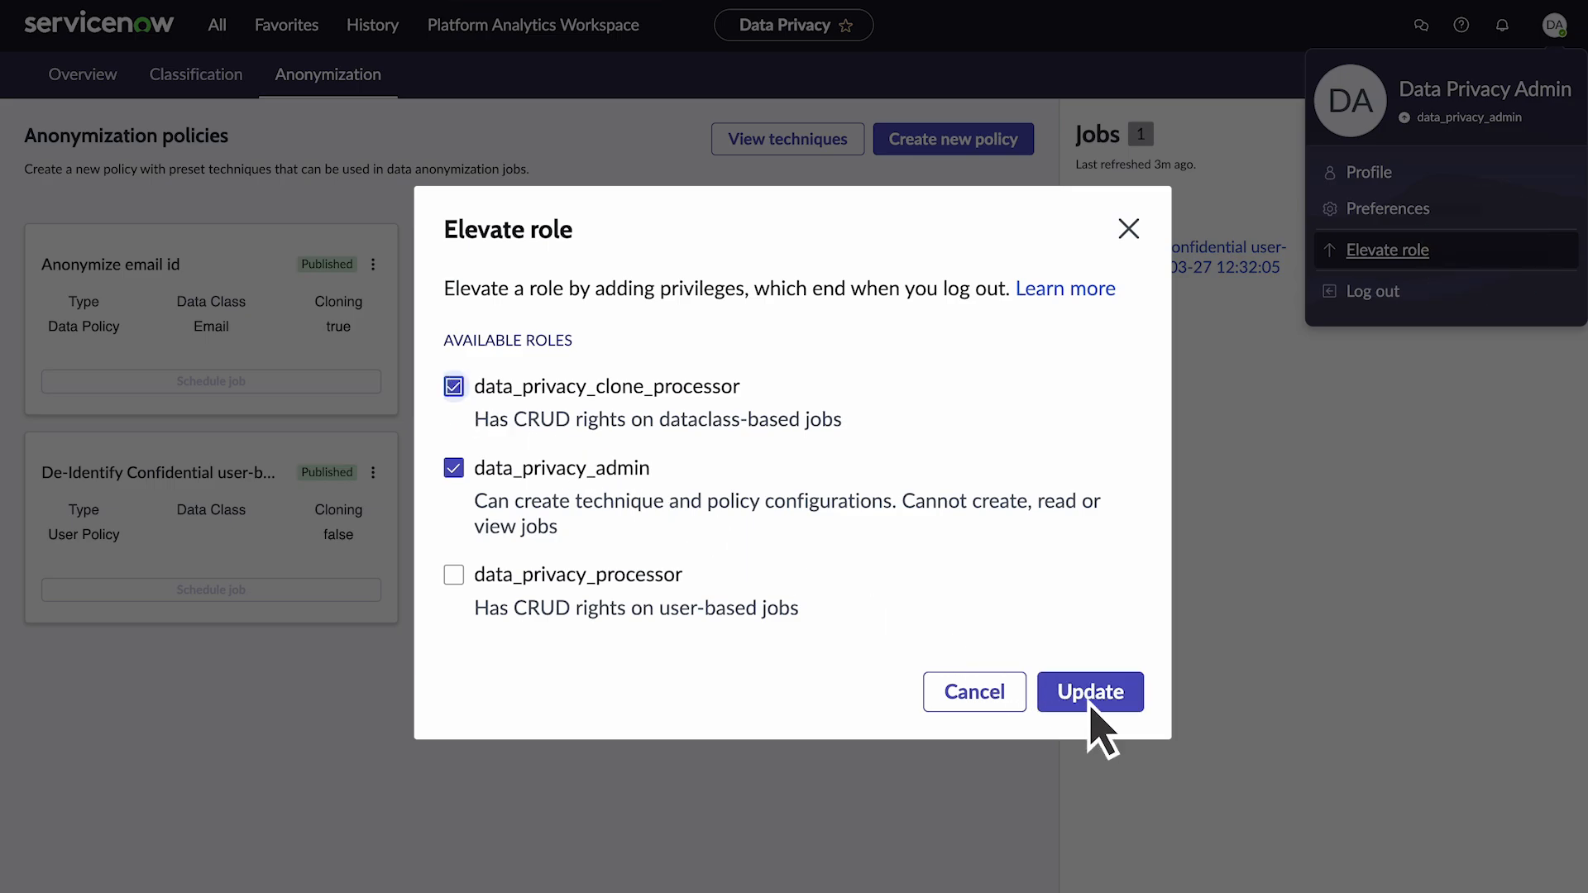
Step: Apply the roles and schedule an Anonymize email id job ending at 14:30:00
{"action": "left_click", "coordinate": [1090, 692]}
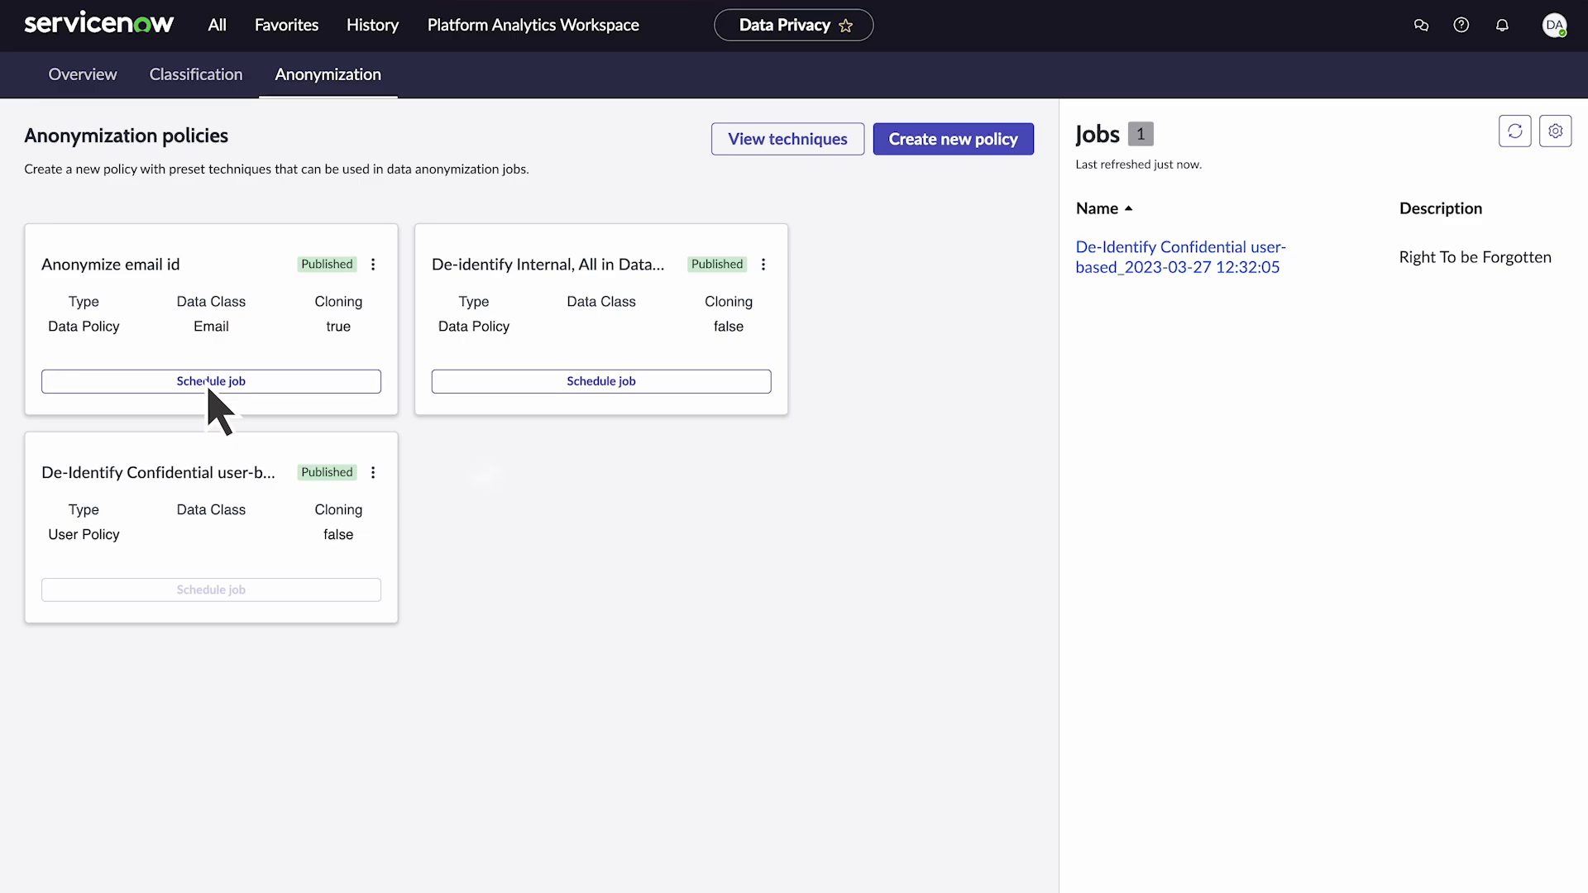
{"action": "left_click", "coordinate": [211, 380]}
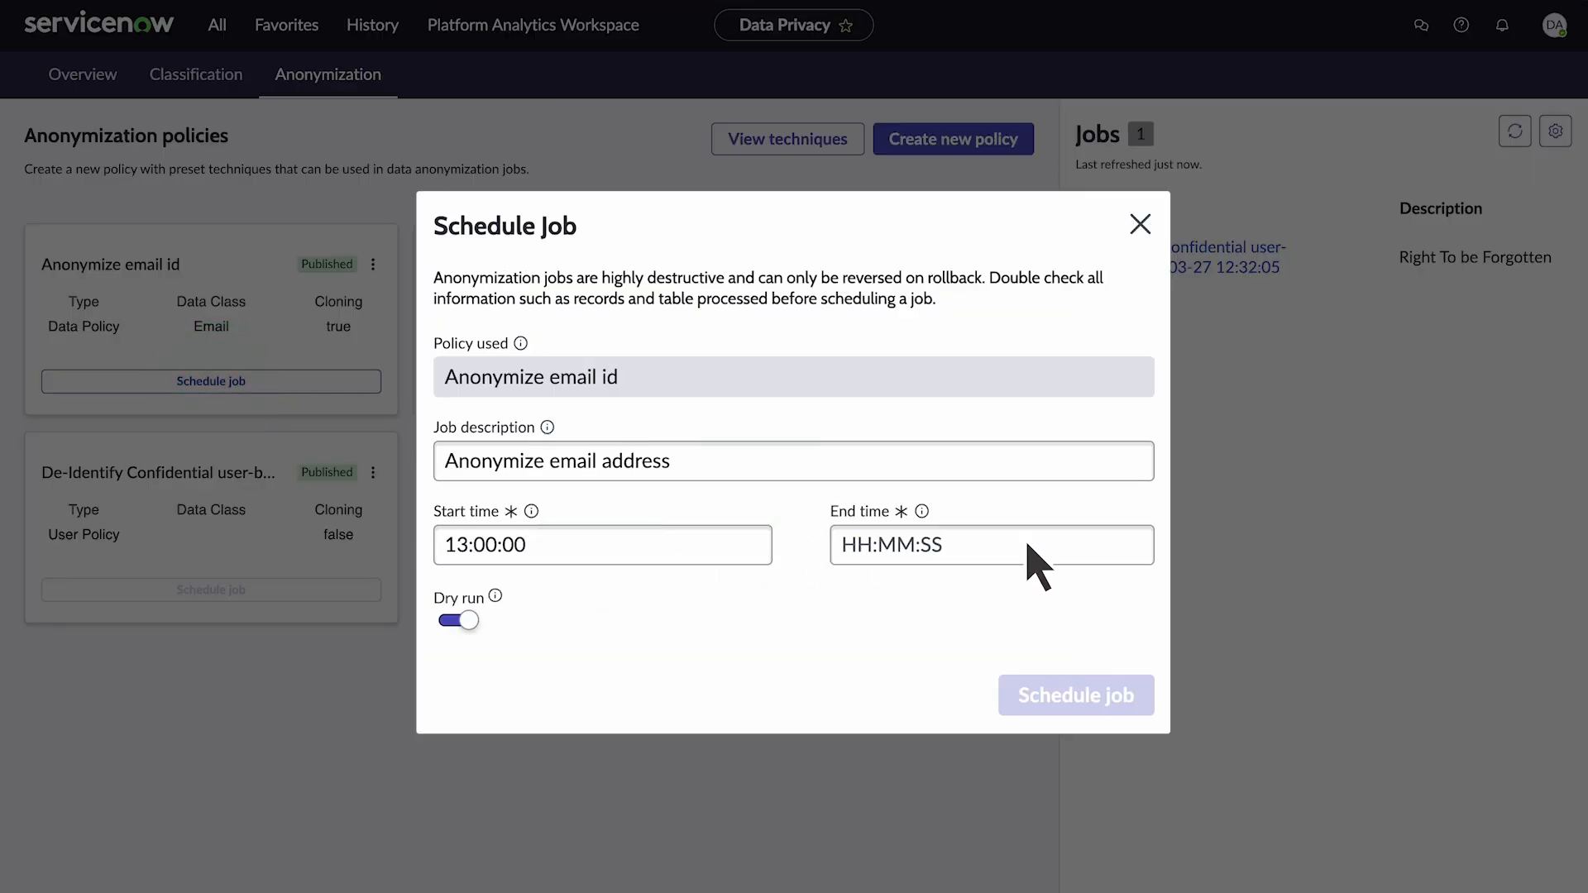
{"action": "type", "text": "14:30:00"}
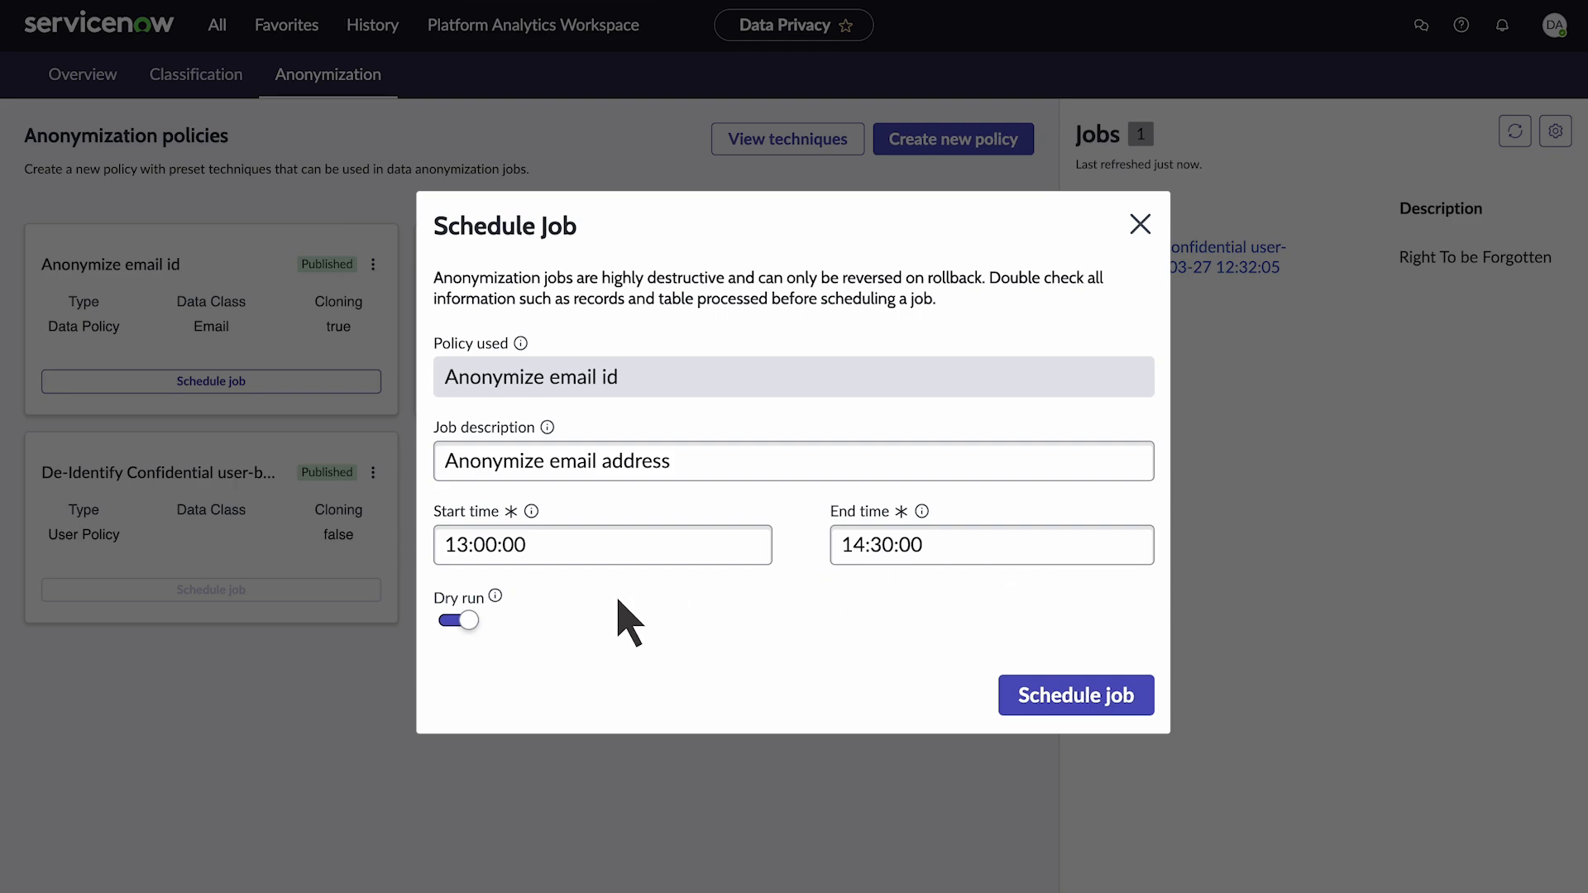
{"action": "mouse_move", "coordinate": [861, 698]}
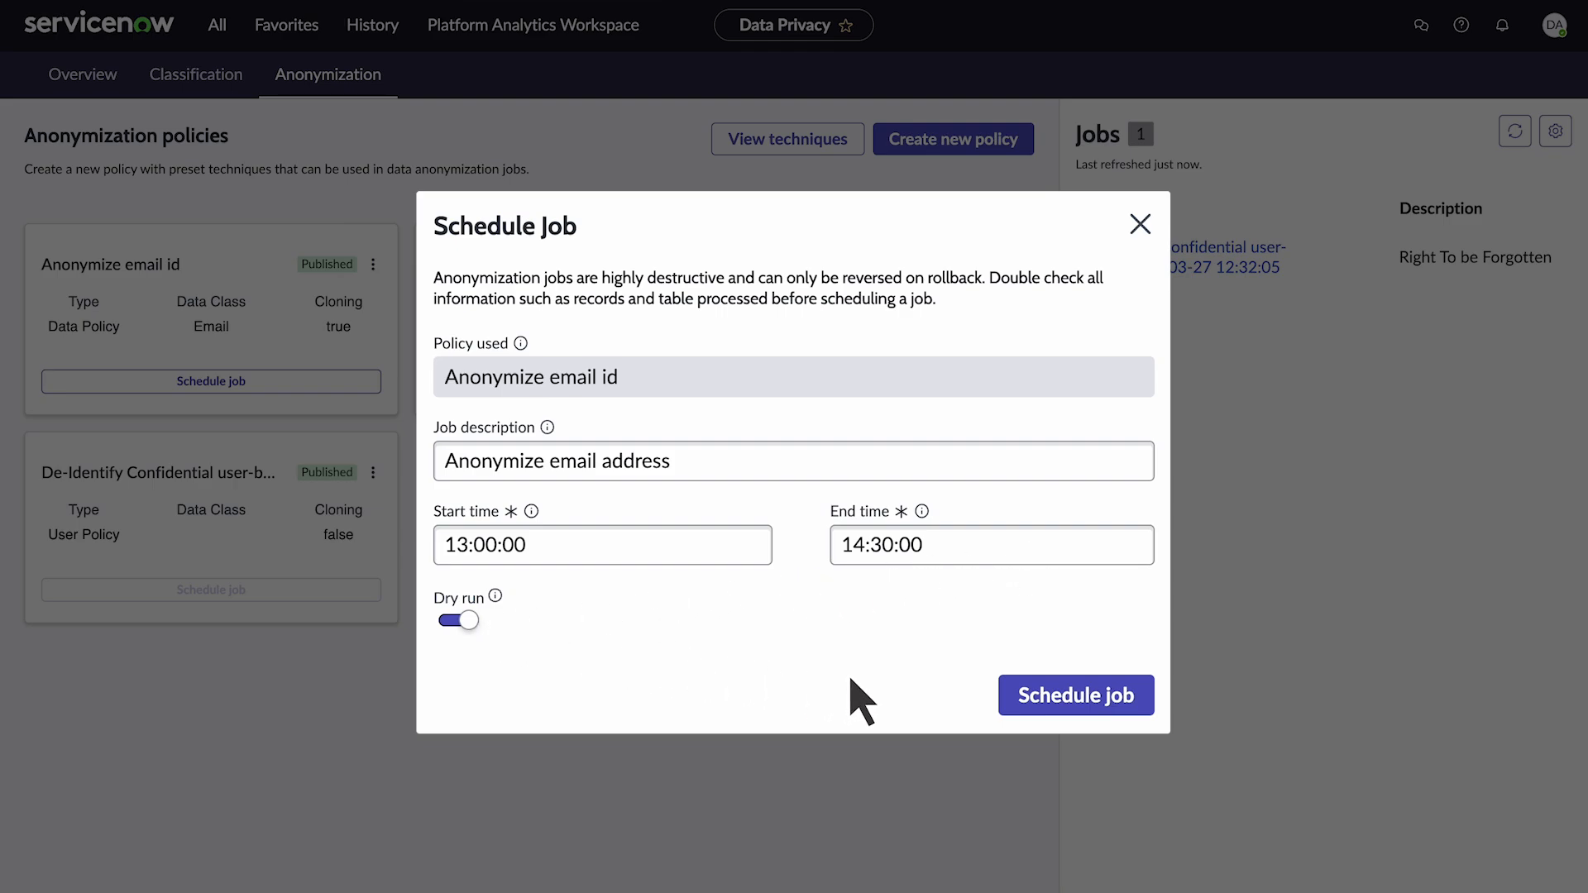
{"action": "left_click", "coordinate": [1076, 695]}
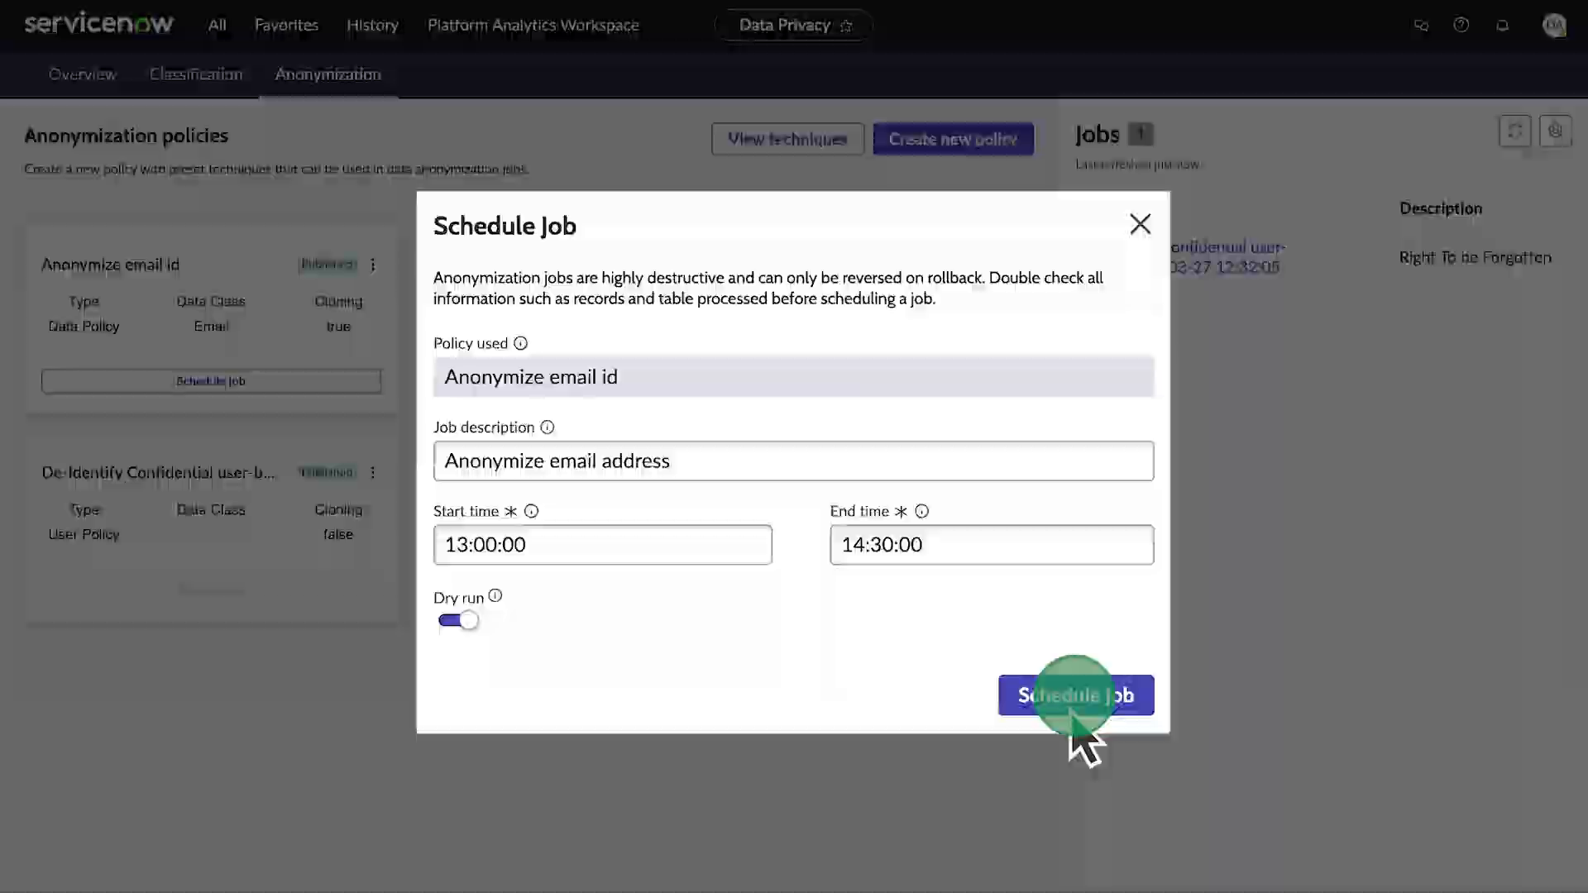
{"action": "left_click", "coordinate": [1074, 694]}
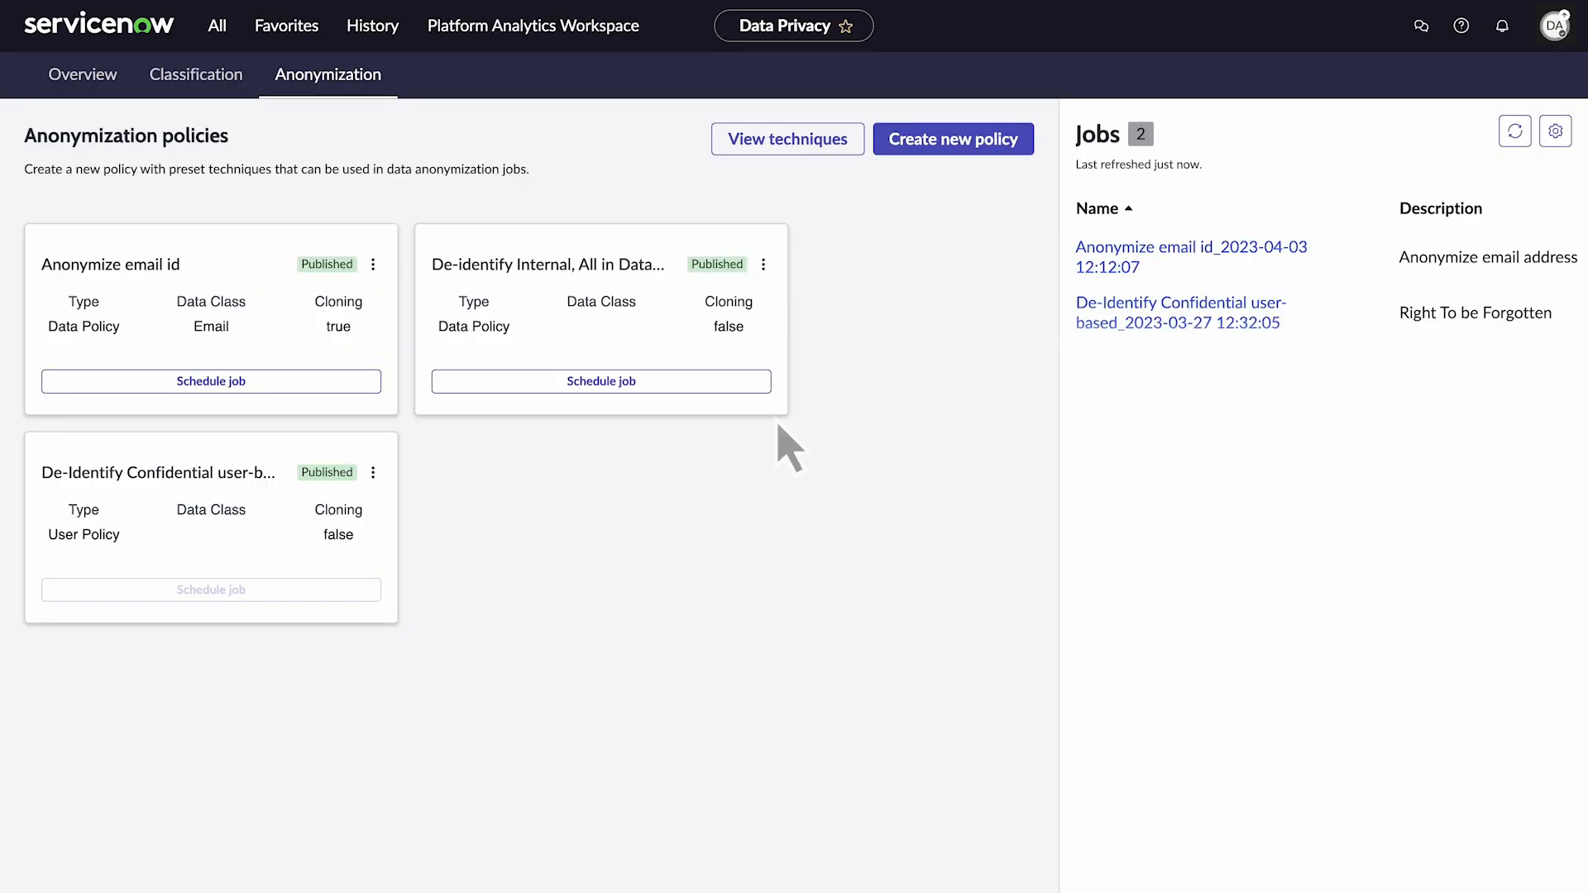
{"action": "mouse_move", "coordinate": [930, 374]}
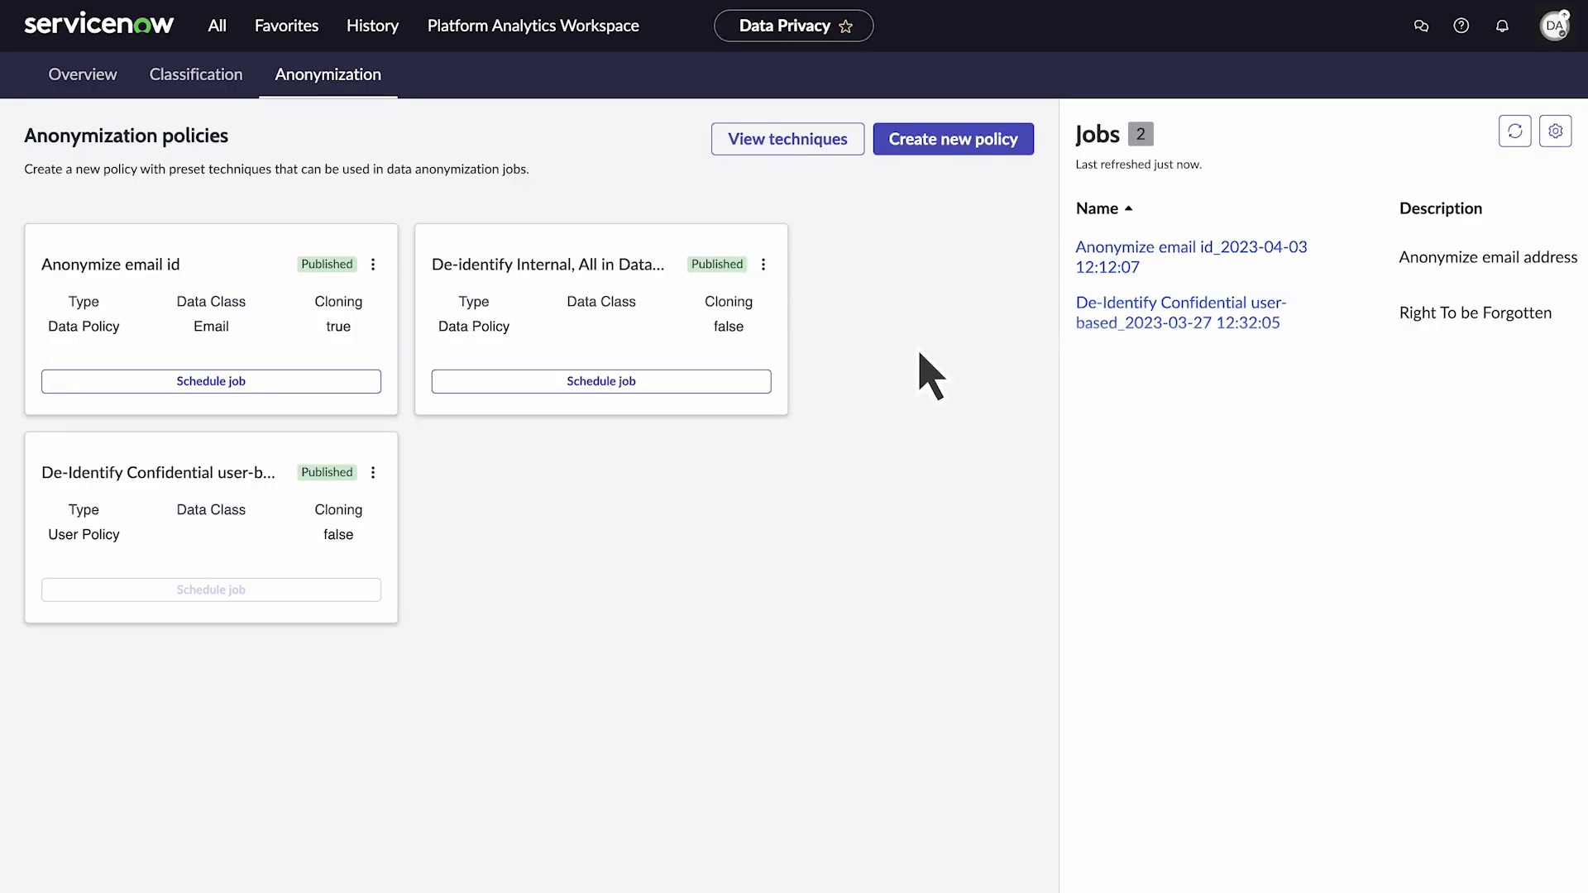
Step: Replace data_privacy_clone_processor with data_privacy_processor in the elevated roles
{"action": "left_click", "coordinate": [1557, 26]}
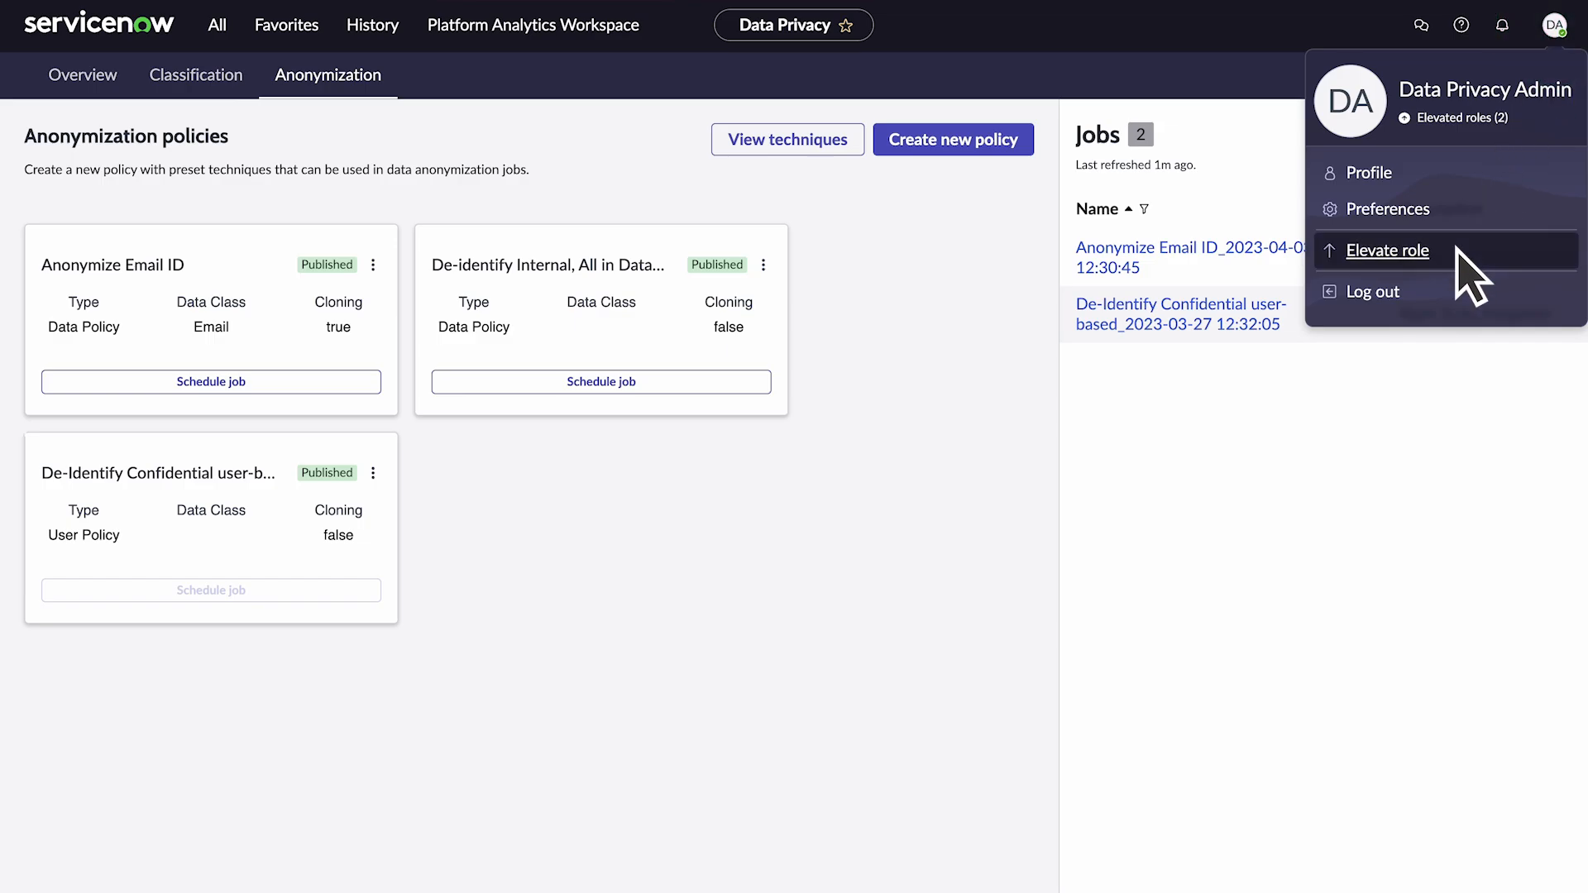
{"action": "left_click", "coordinate": [1388, 250]}
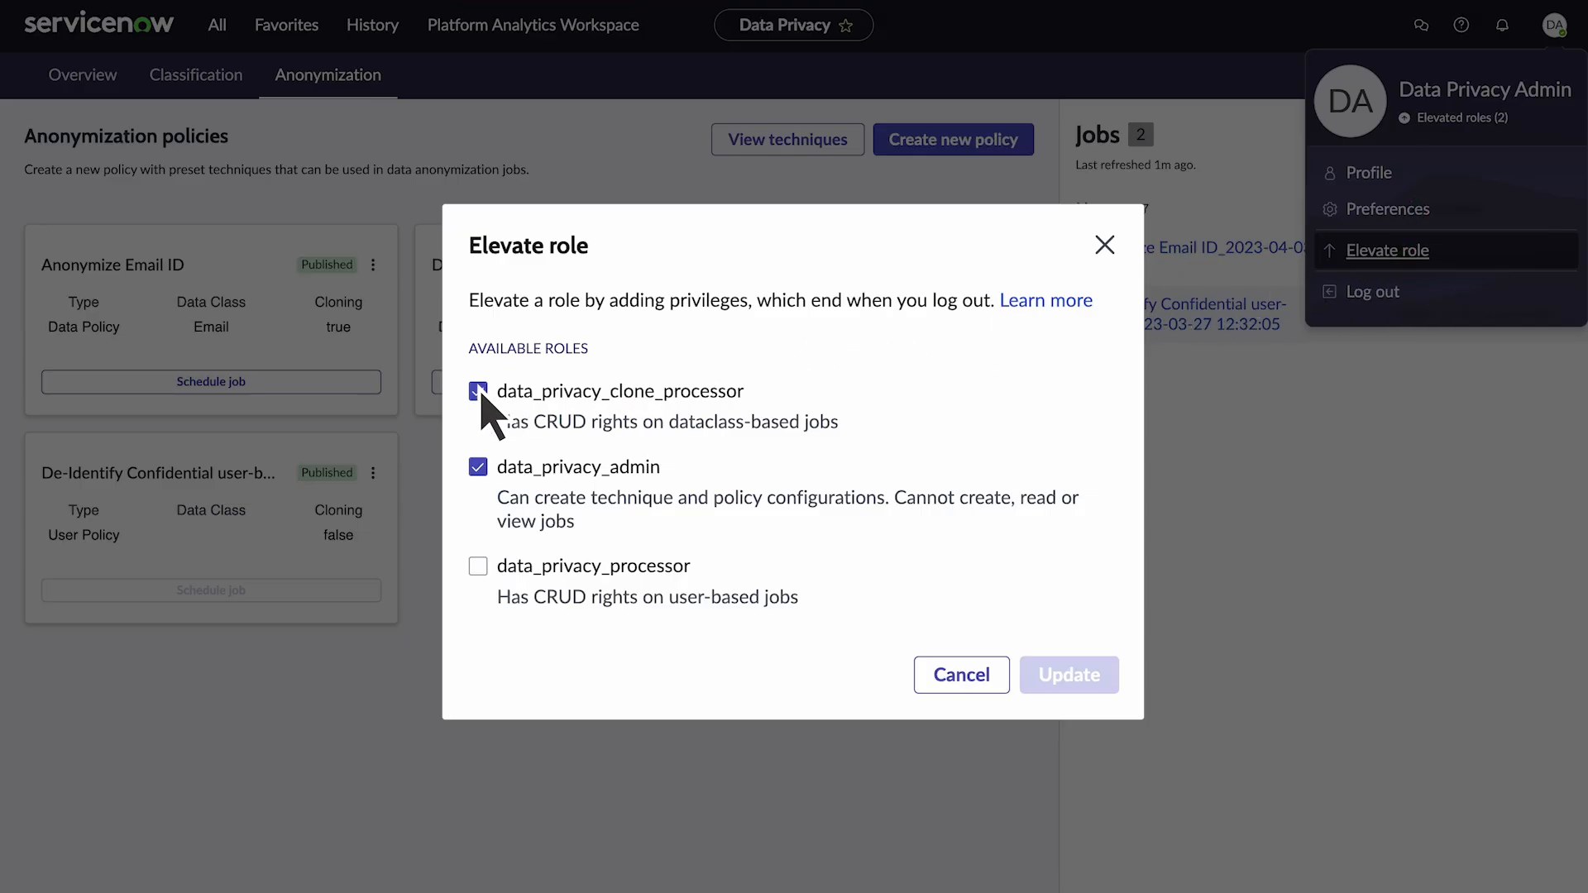
{"action": "left_click", "coordinate": [478, 391]}
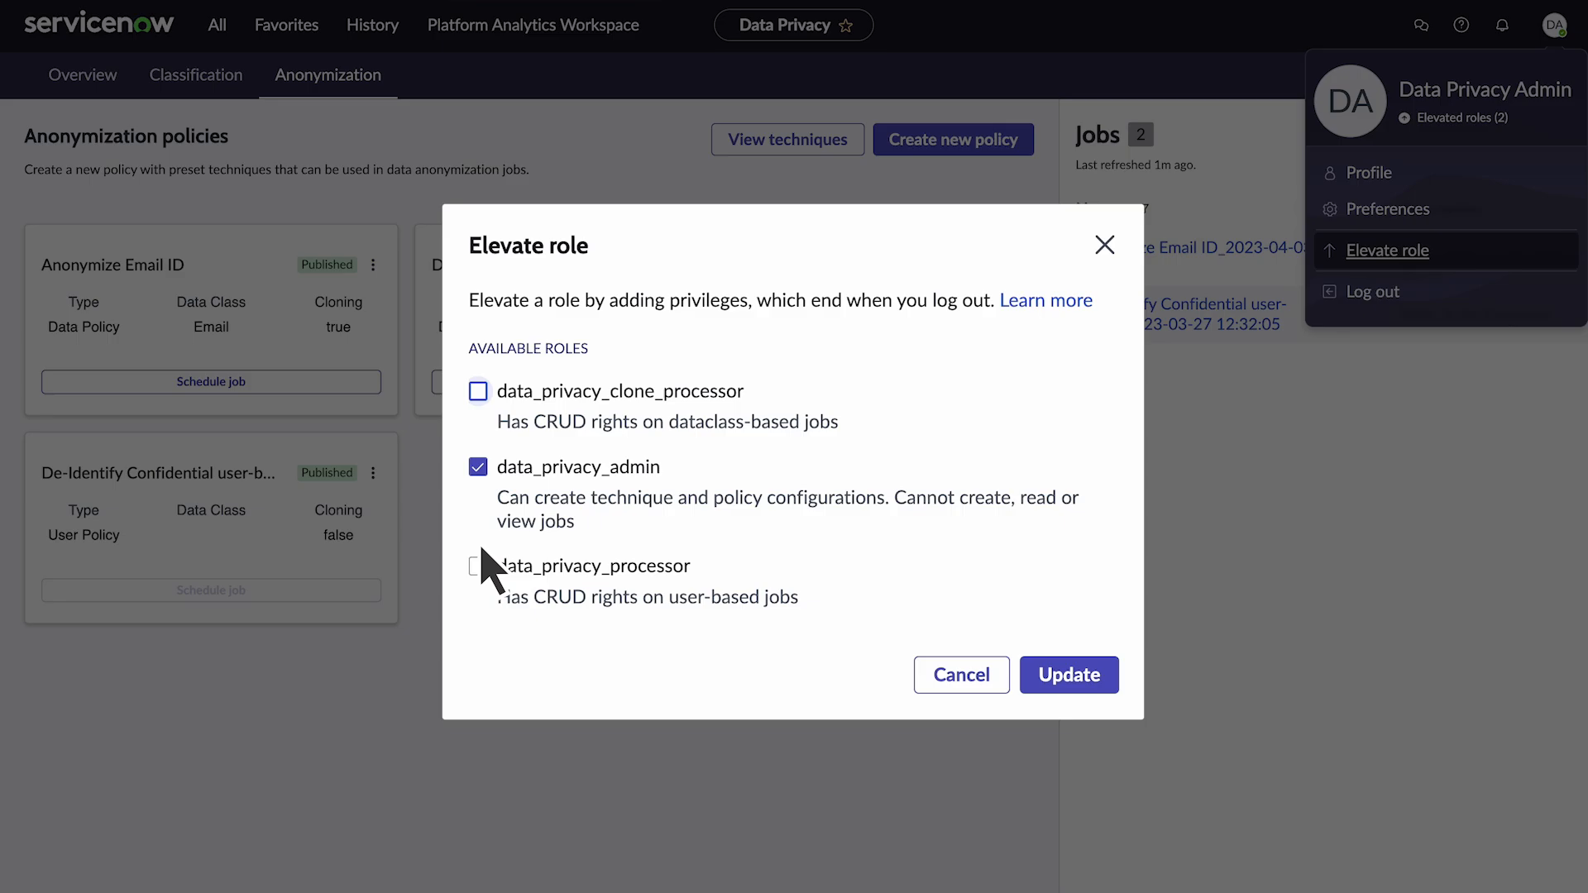
{"action": "left_click", "coordinate": [478, 564]}
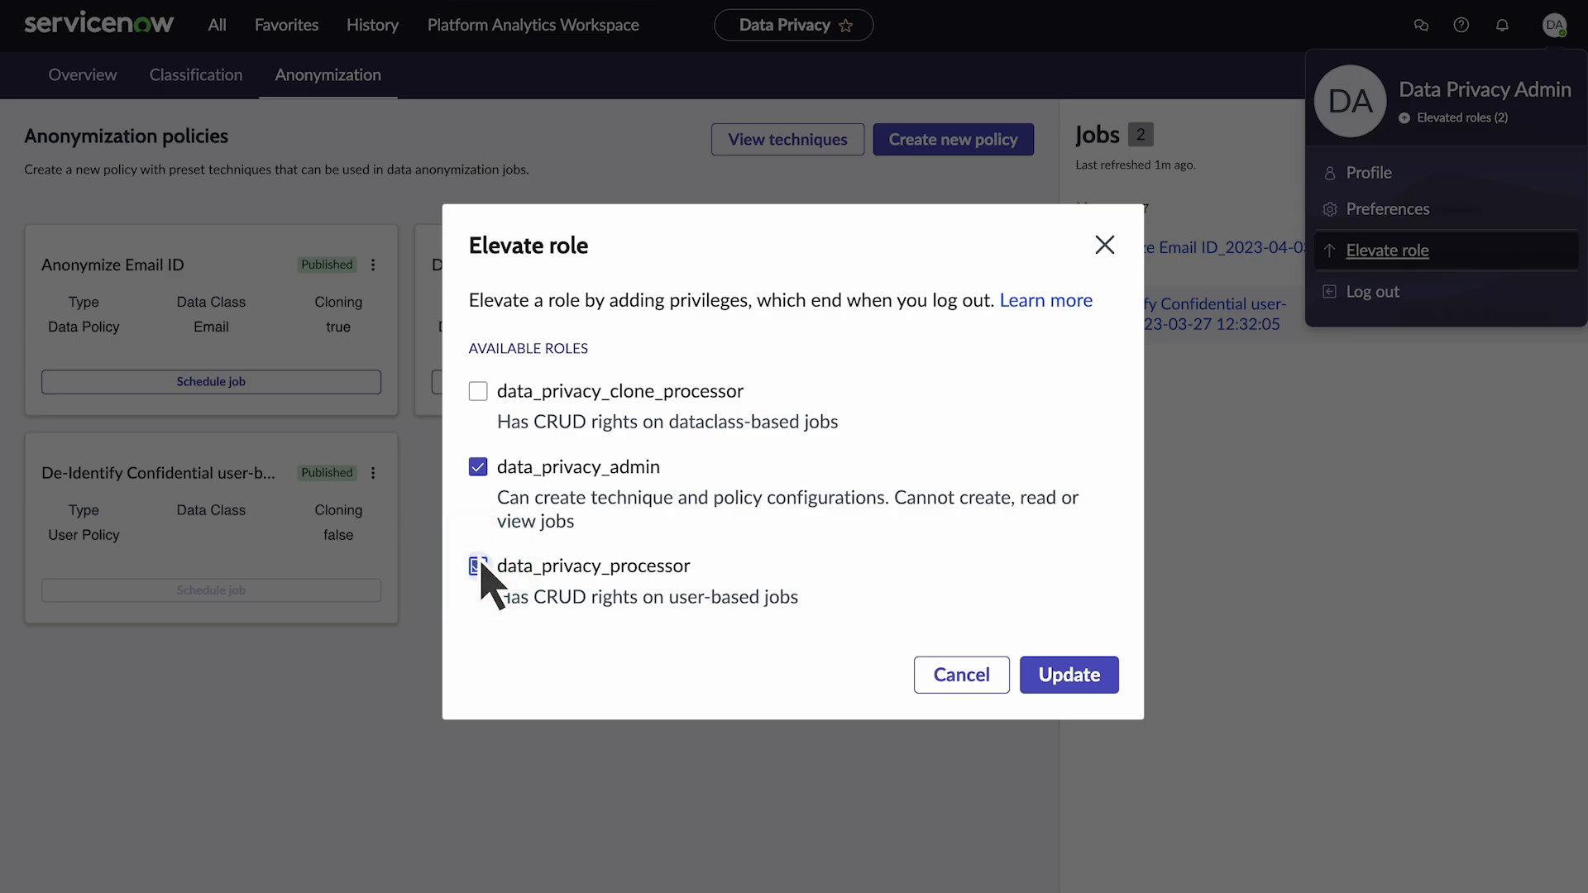
{"action": "left_click", "coordinate": [1068, 674]}
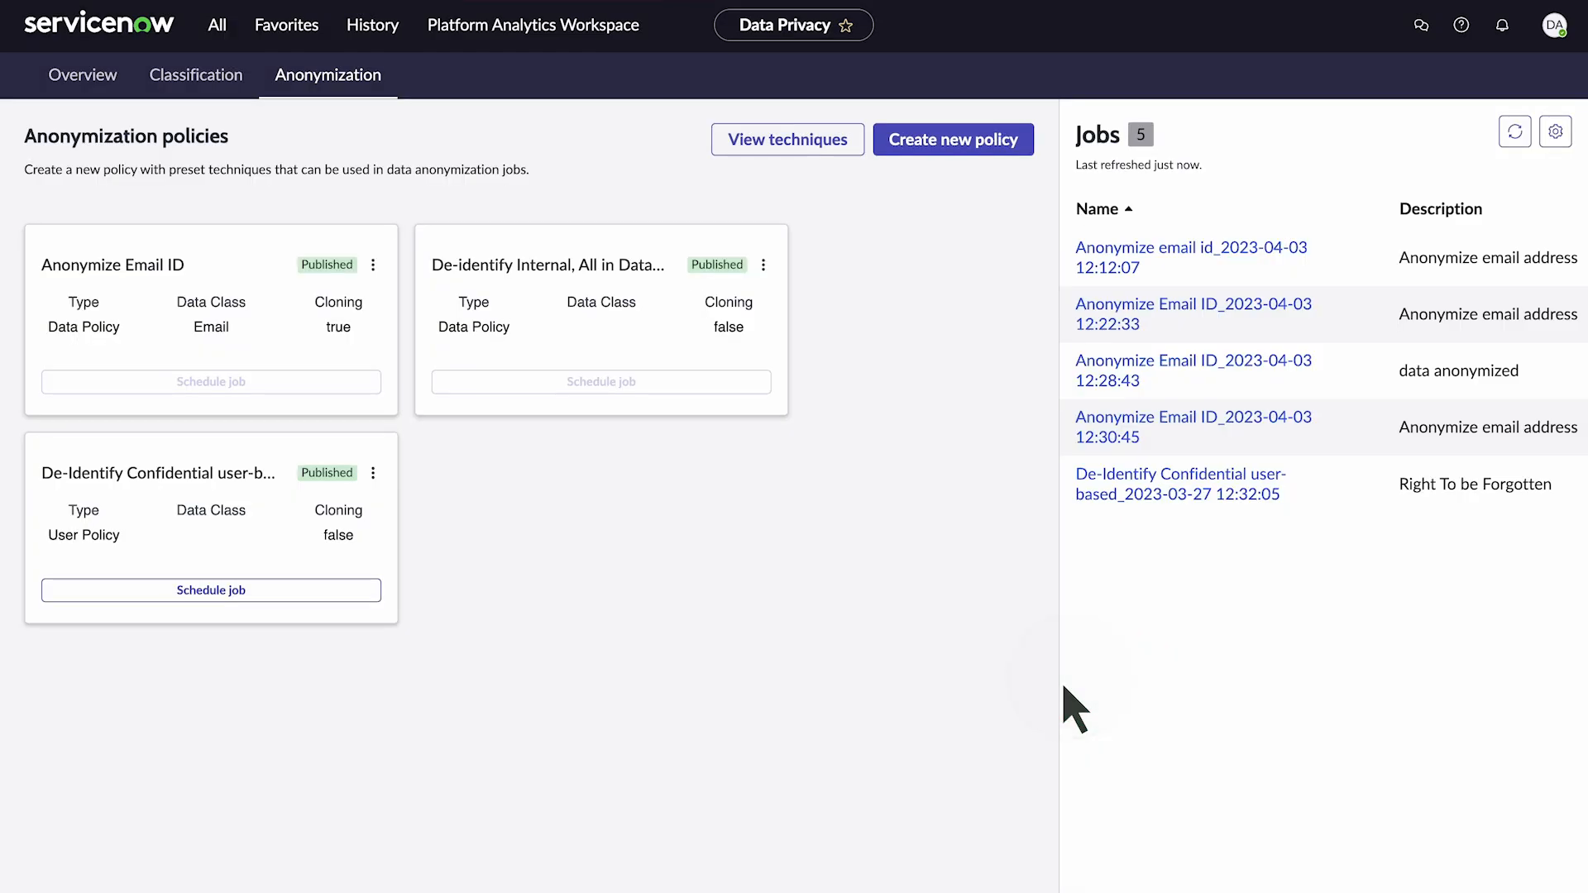
Step: Create the user-specific Prior employees Email policy and schedule its job for Abel Tuter
{"action": "left_click", "coordinate": [951, 139]}
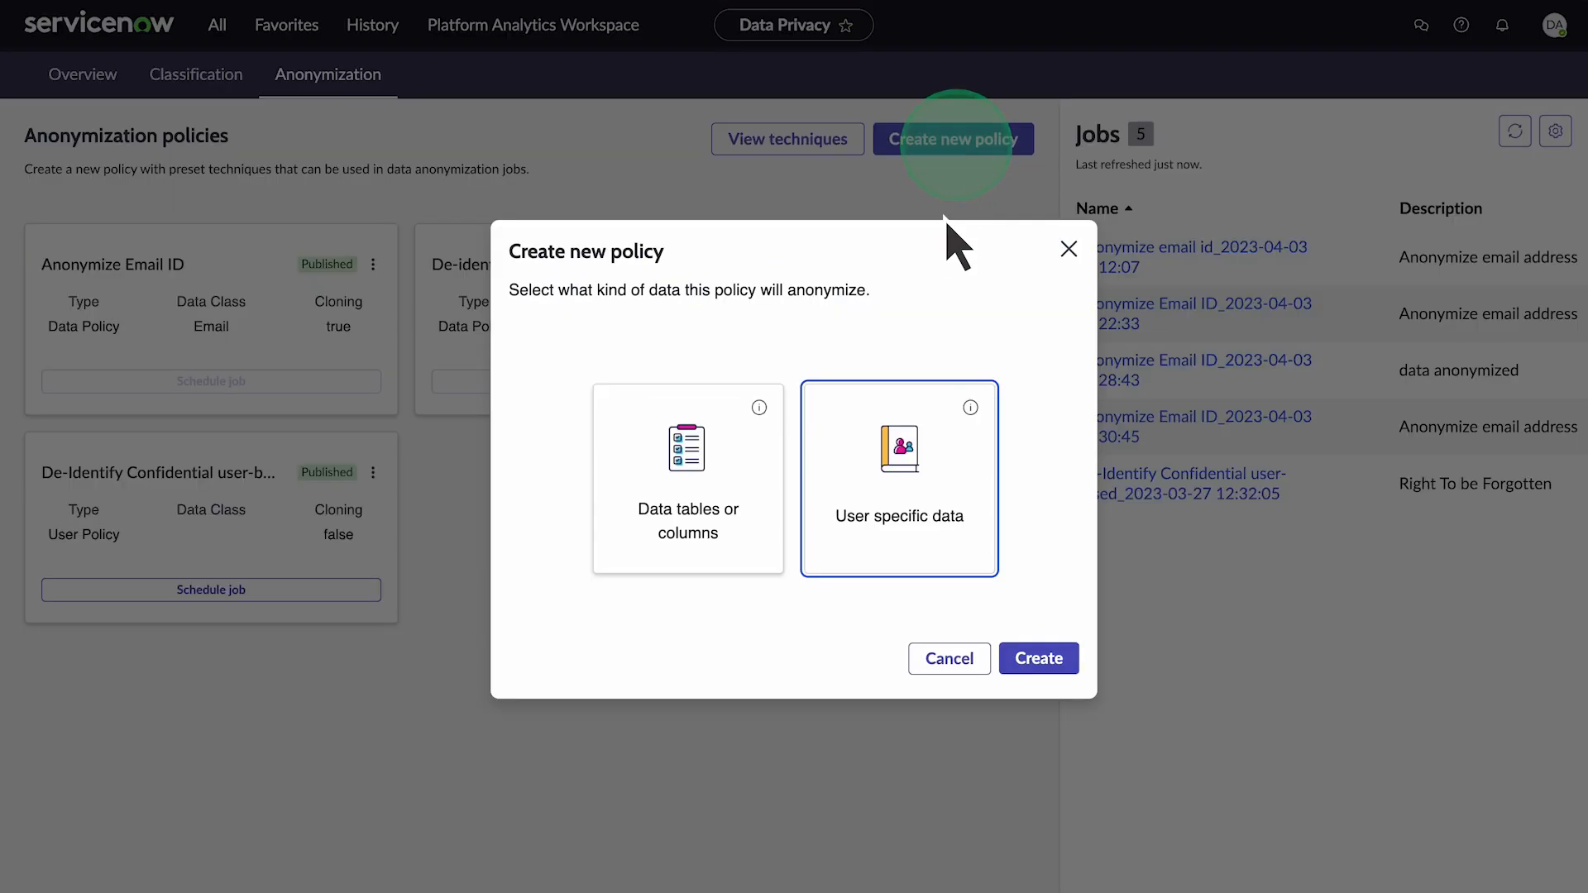
{"action": "left_click", "coordinate": [1037, 658]}
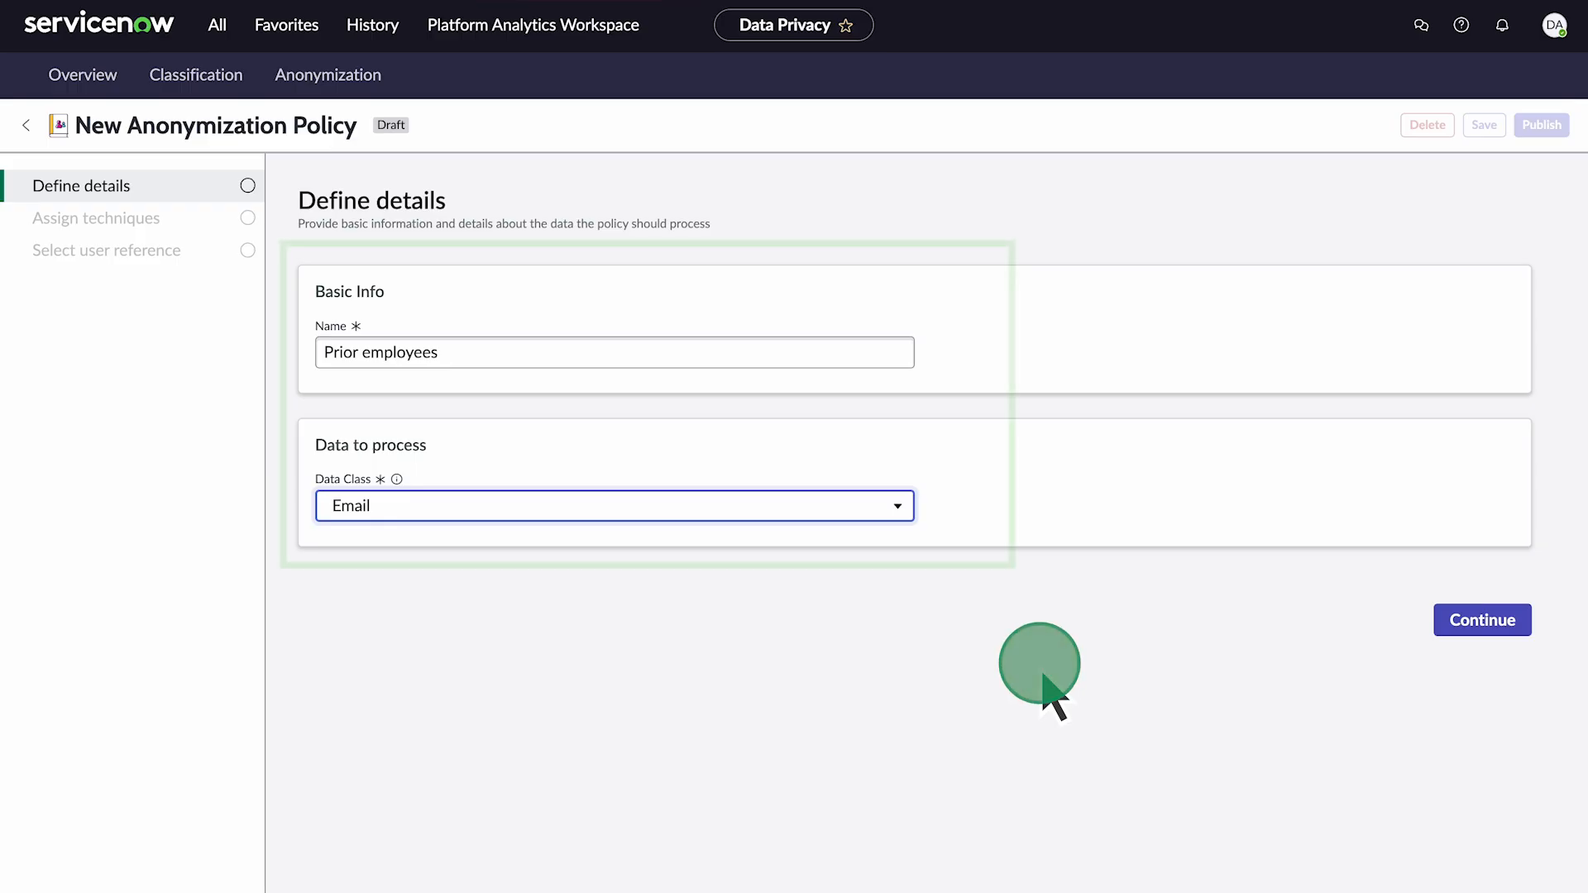
{"action": "mouse_move", "coordinate": [1444, 654]}
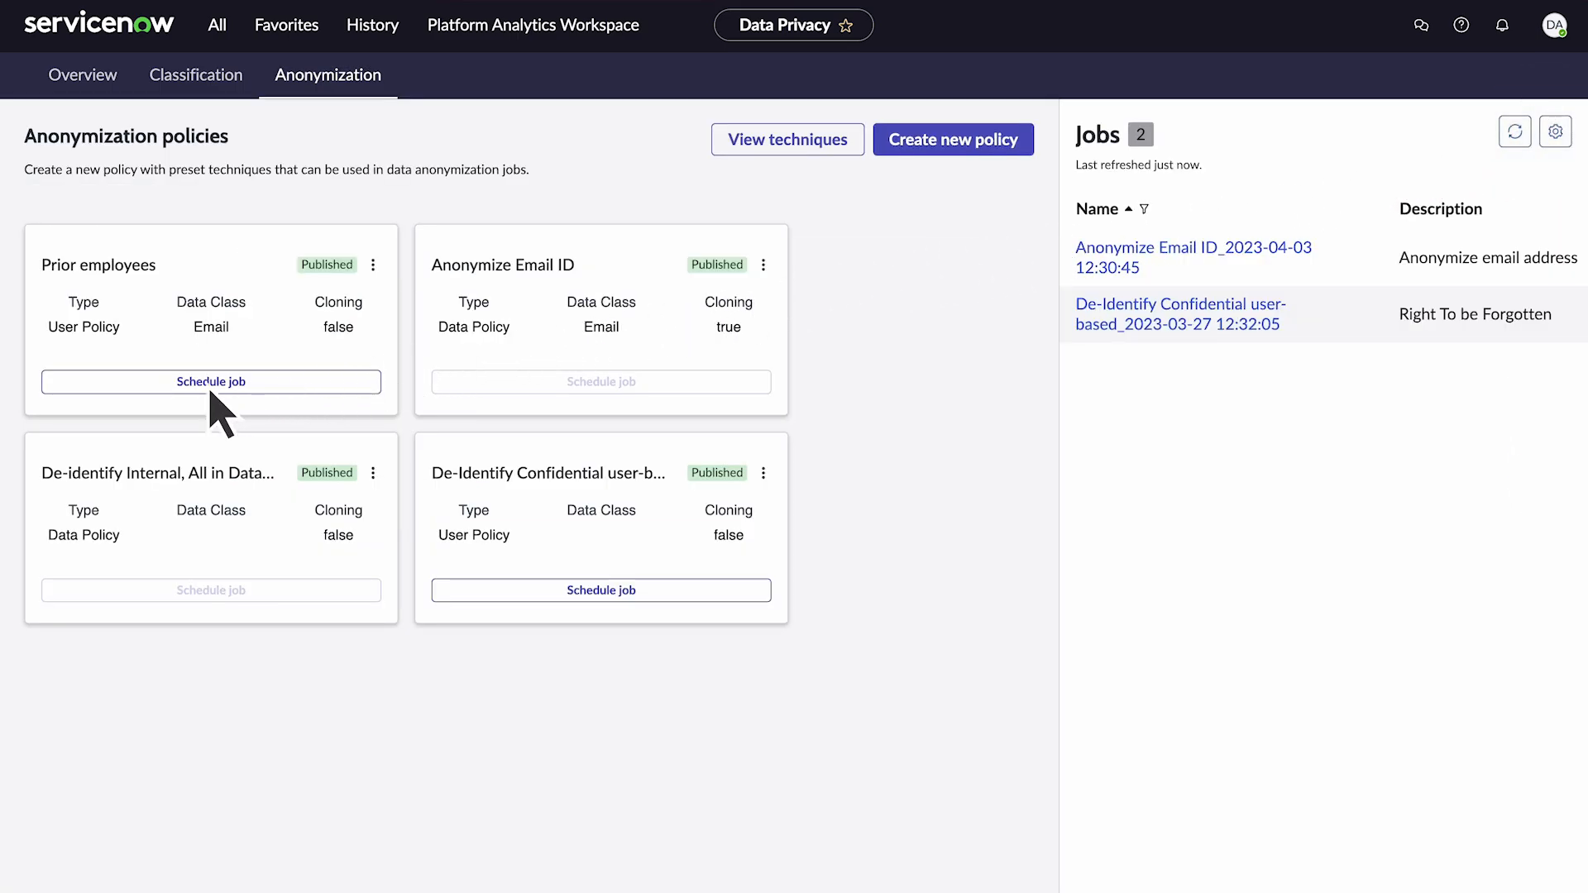
{"action": "left_click", "coordinate": [211, 382]}
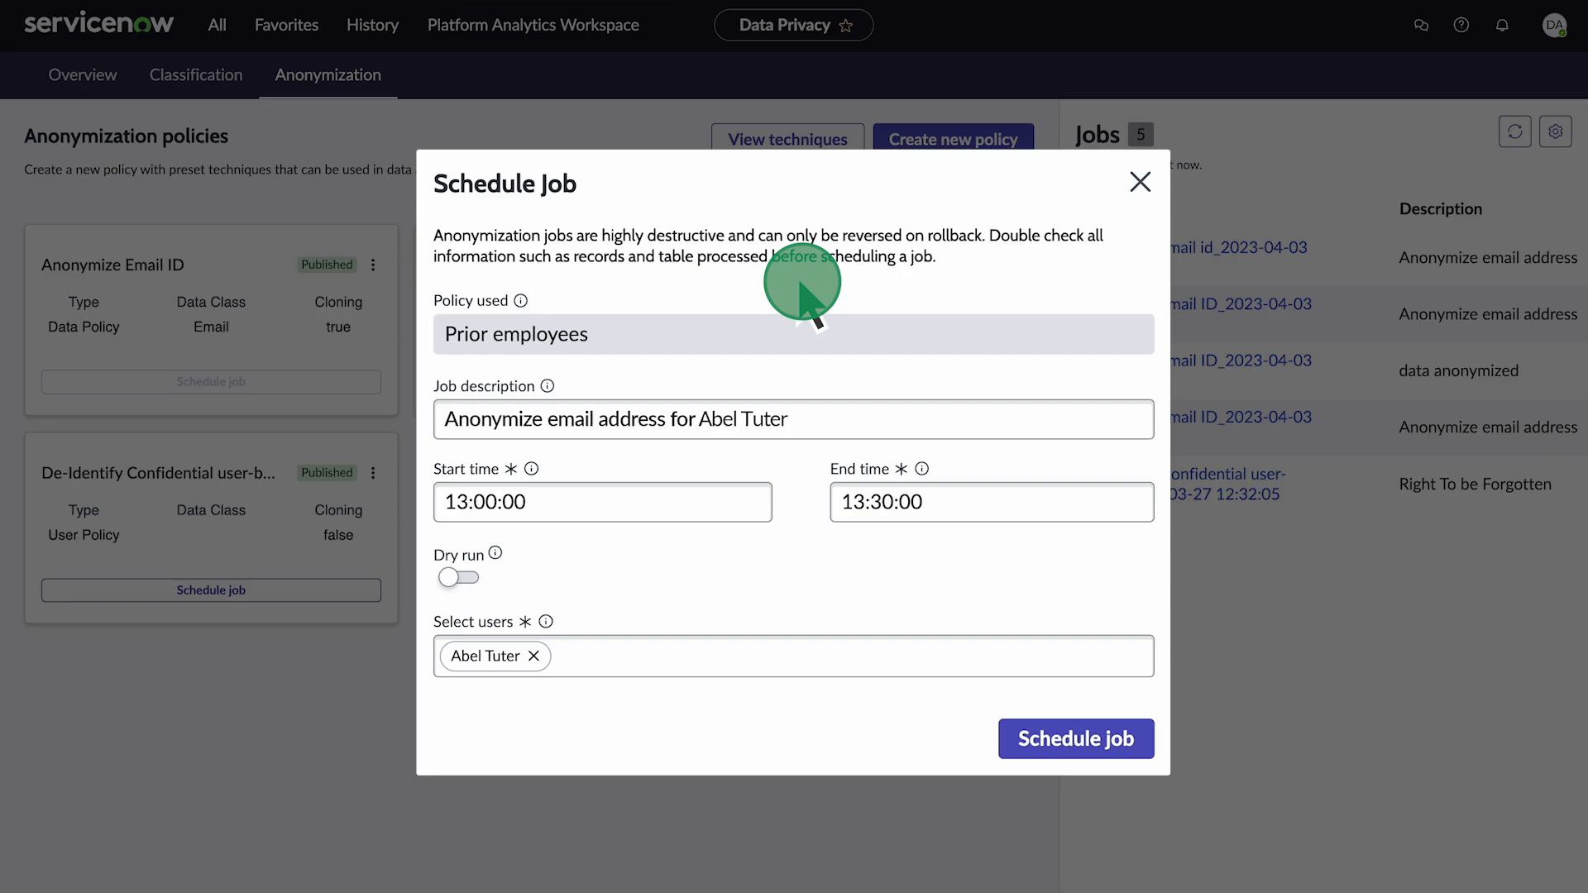
{"action": "left_click", "coordinate": [1075, 738]}
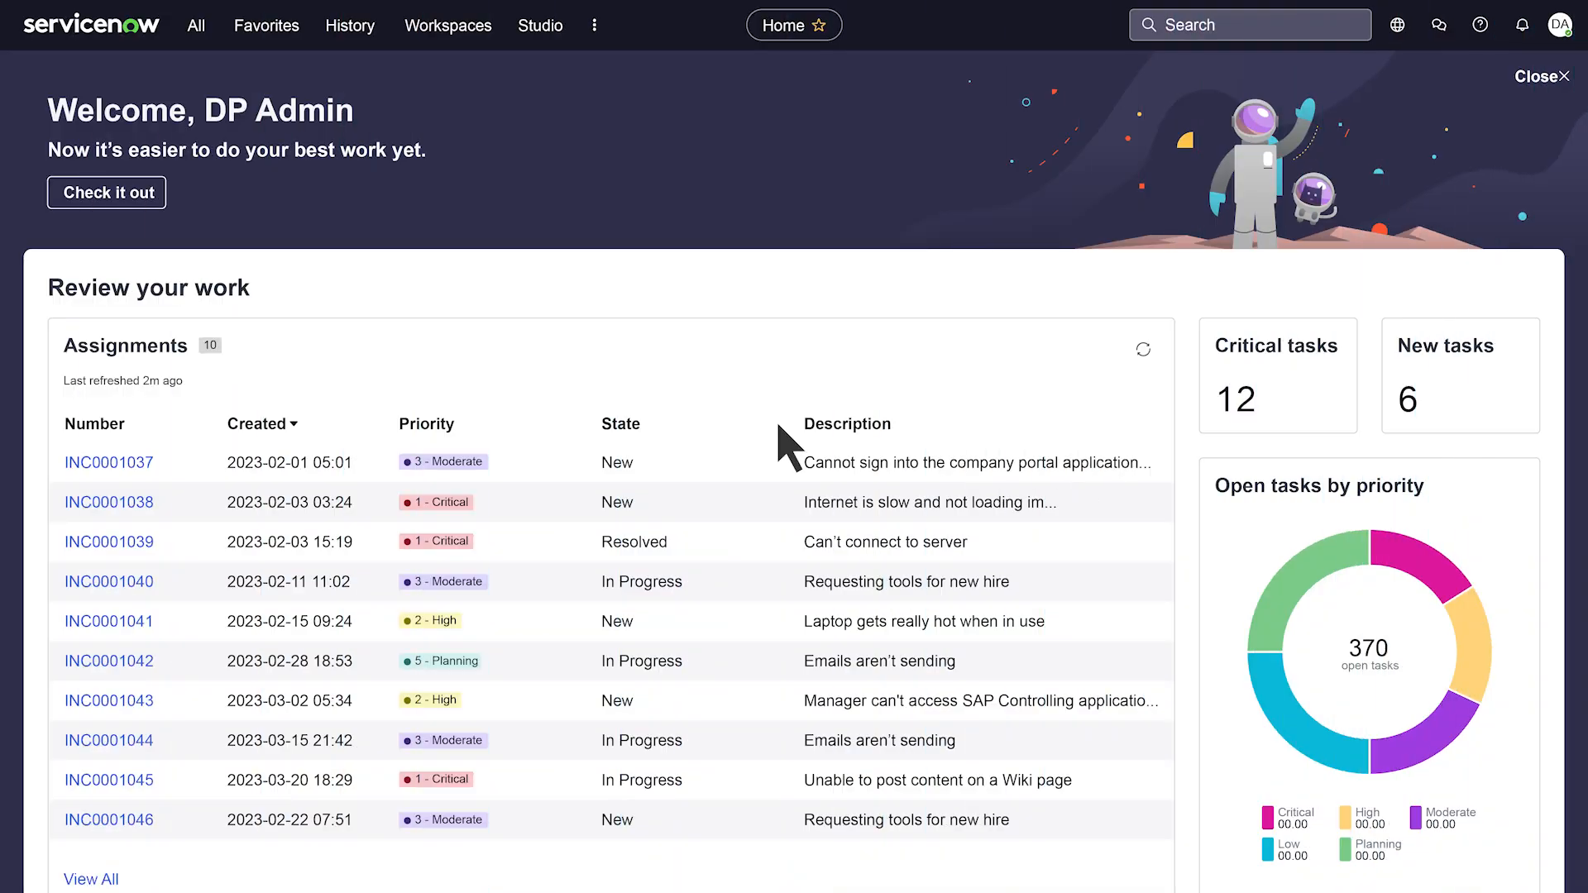
Step: Filter the All menu for 'data privacy' to list Anonymization and Data Privacy Job entries
{"action": "left_click", "coordinate": [195, 24]}
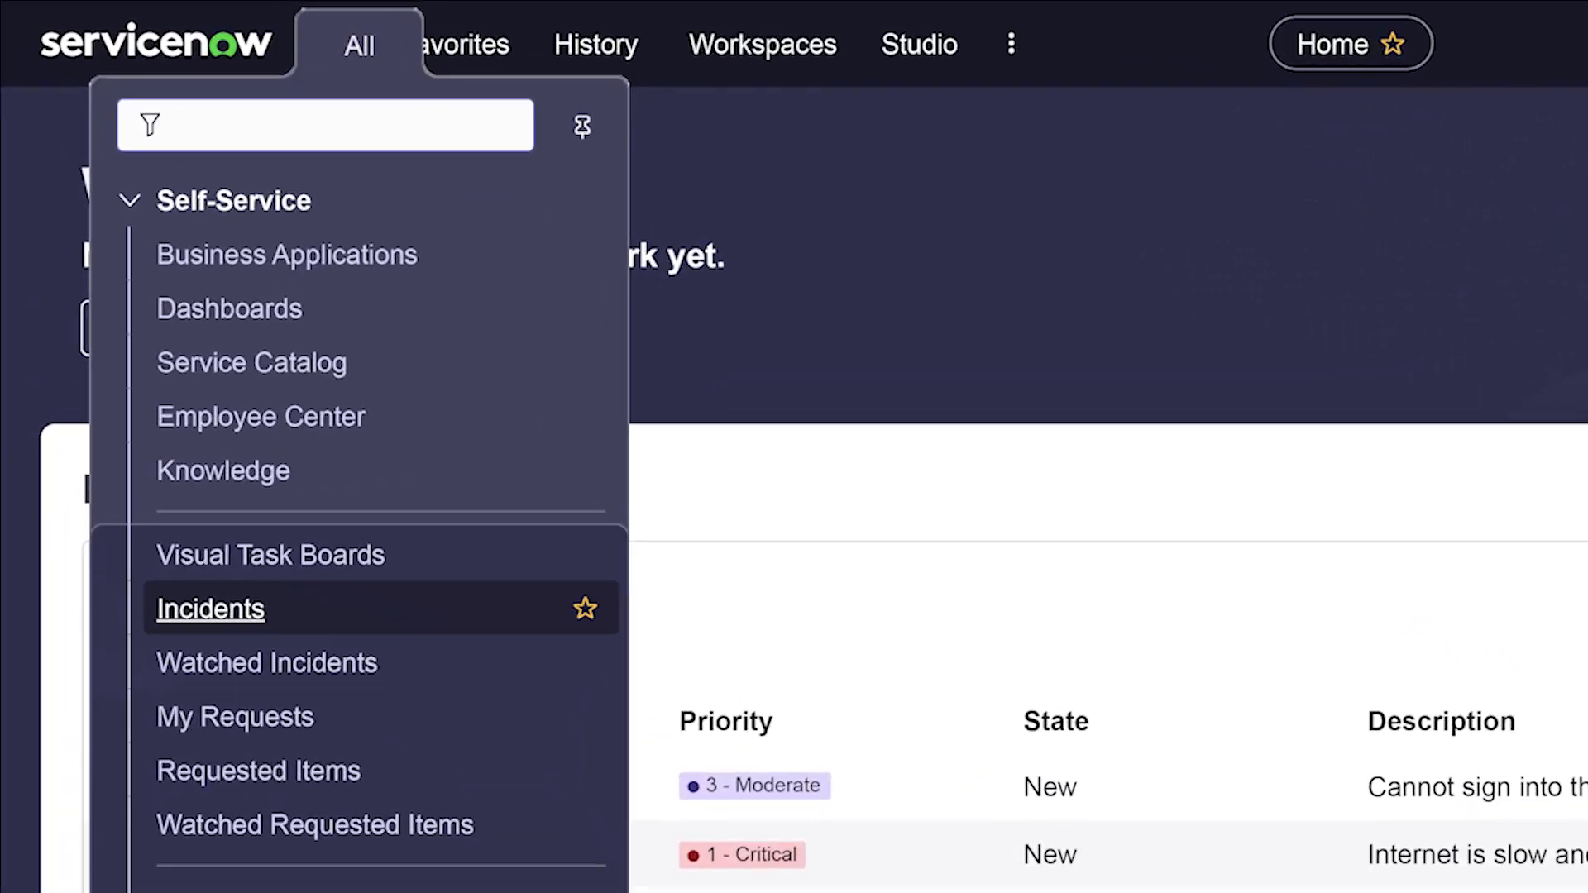
{"action": "type", "text": "data privacy"}
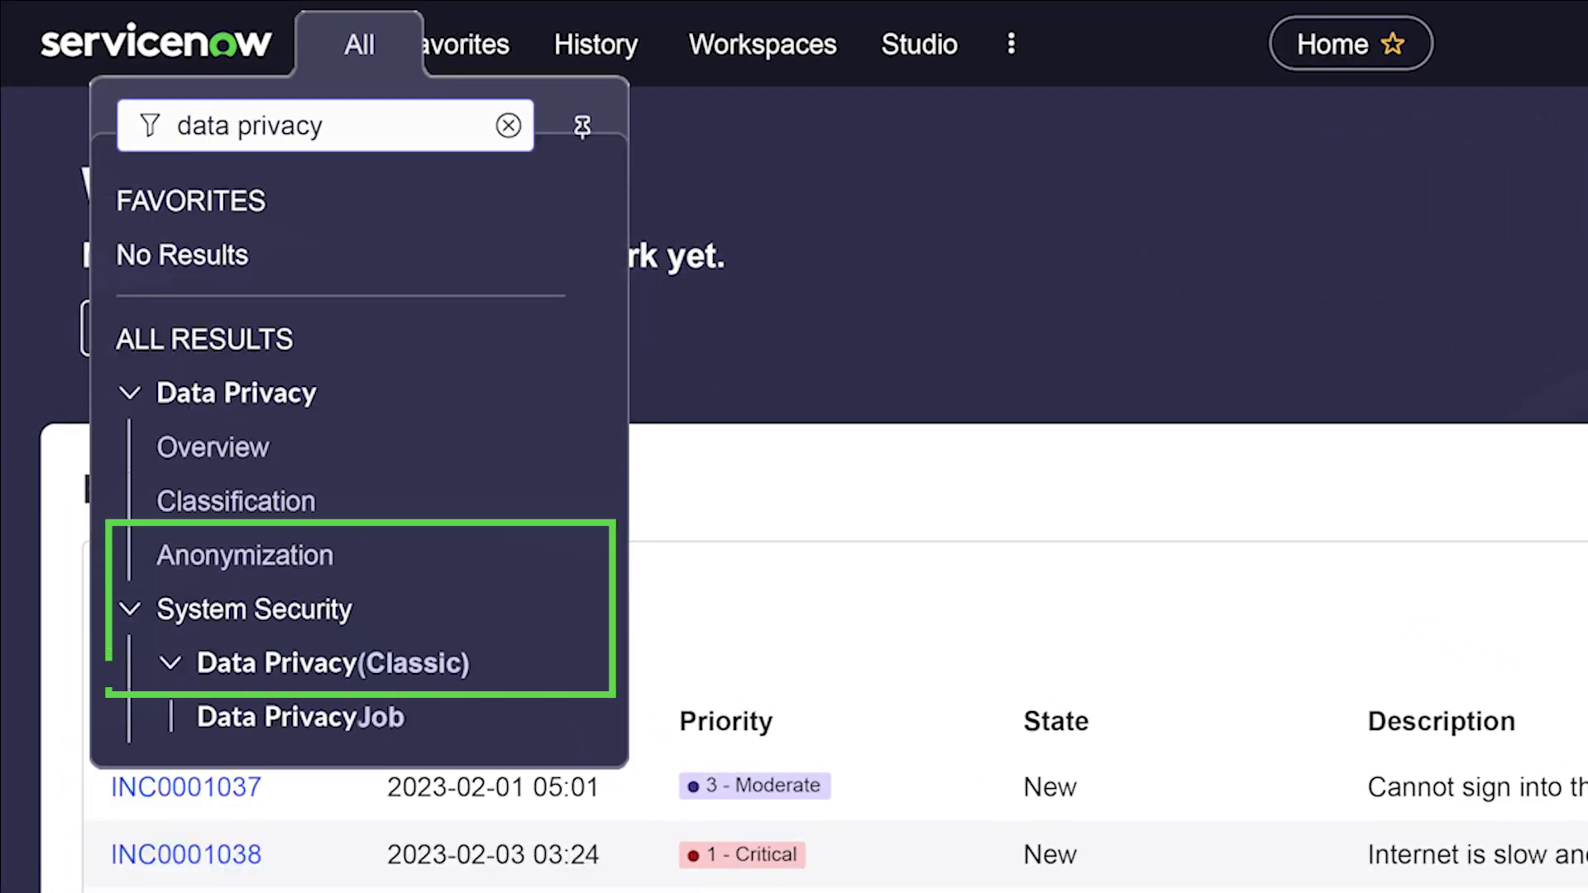